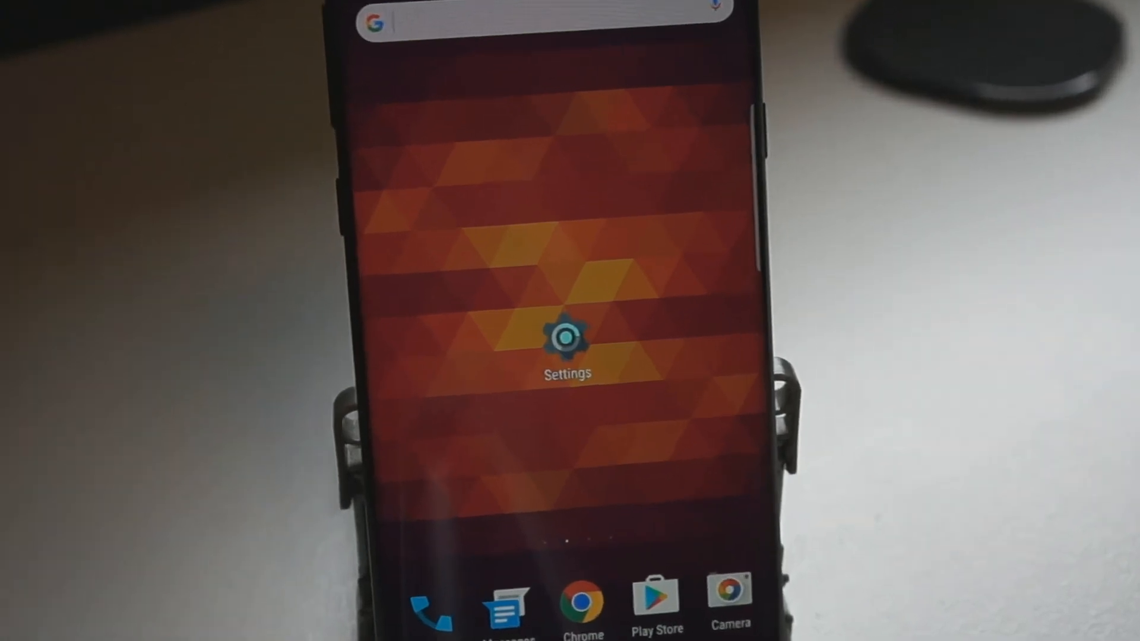
Step: Launch Settings from the home screen and browse the Connections options like Bluetooth and NFC
click(570, 341)
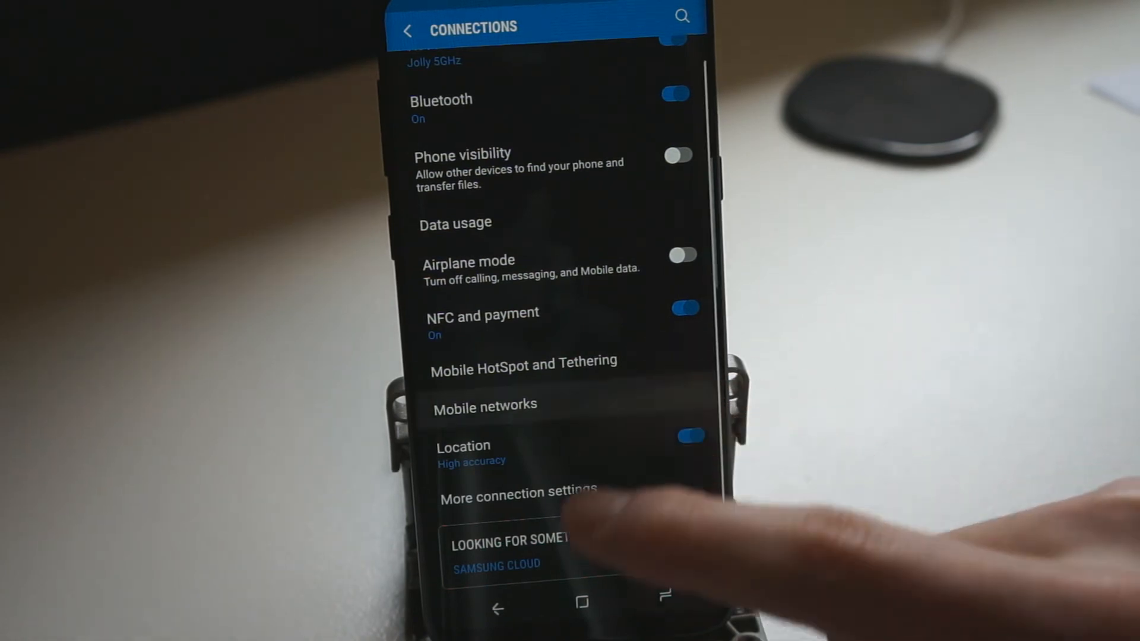
click(485, 405)
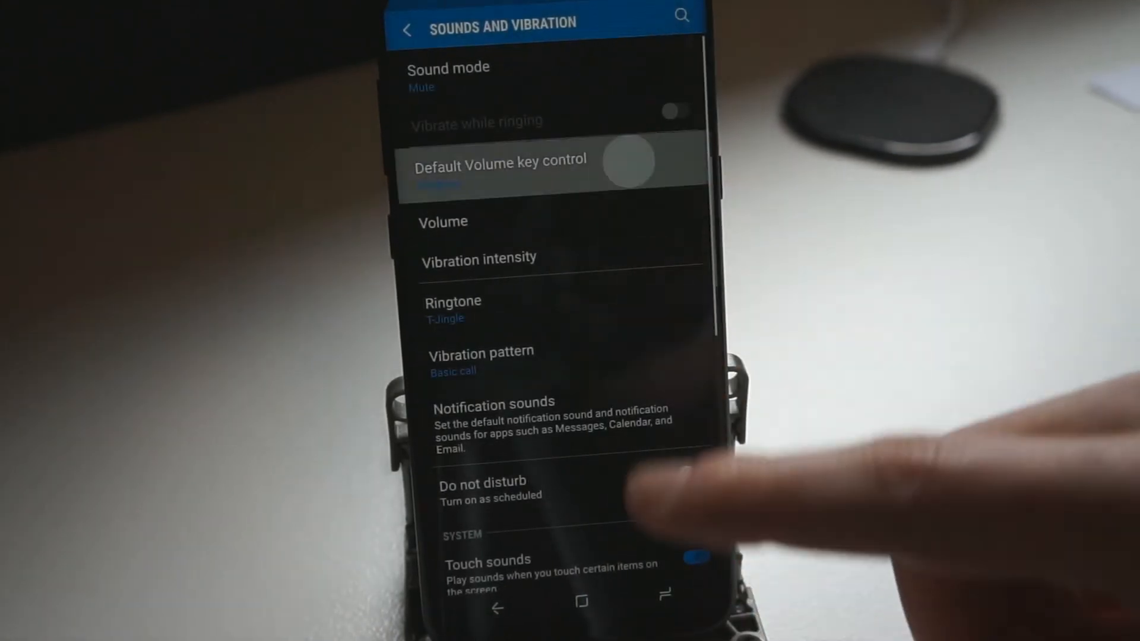
Step: Open Volume key control in Sounds and vibration to choose what the volume keys adjust
click(500, 165)
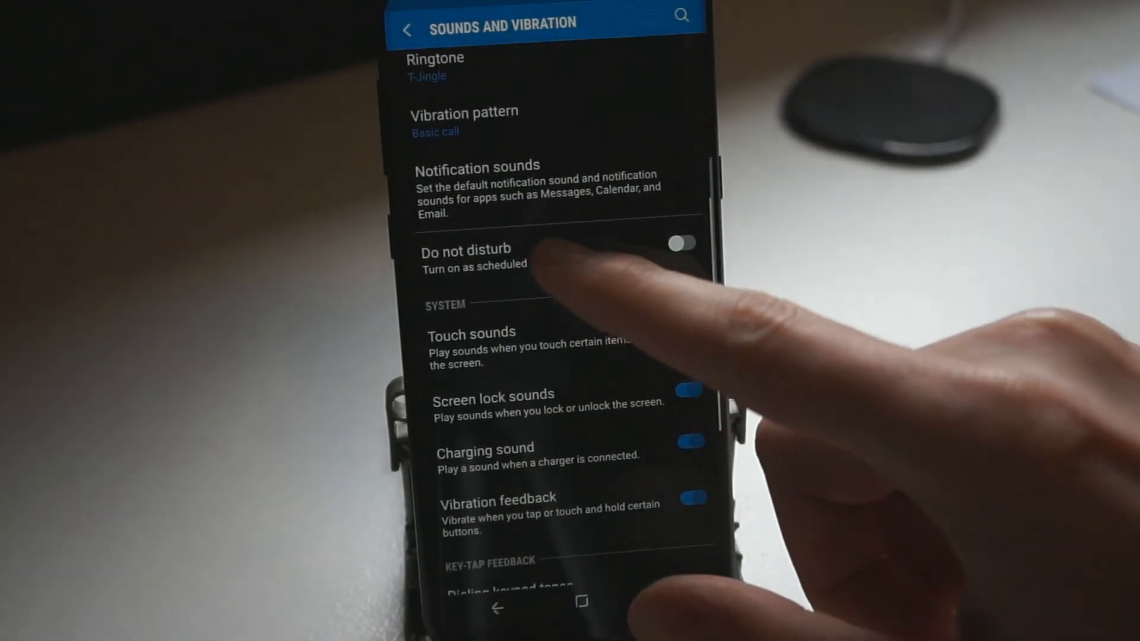
Step: Open Do not disturb, view its Custom exceptions, and return to the 11 PM–8 AM schedule
click(466, 249)
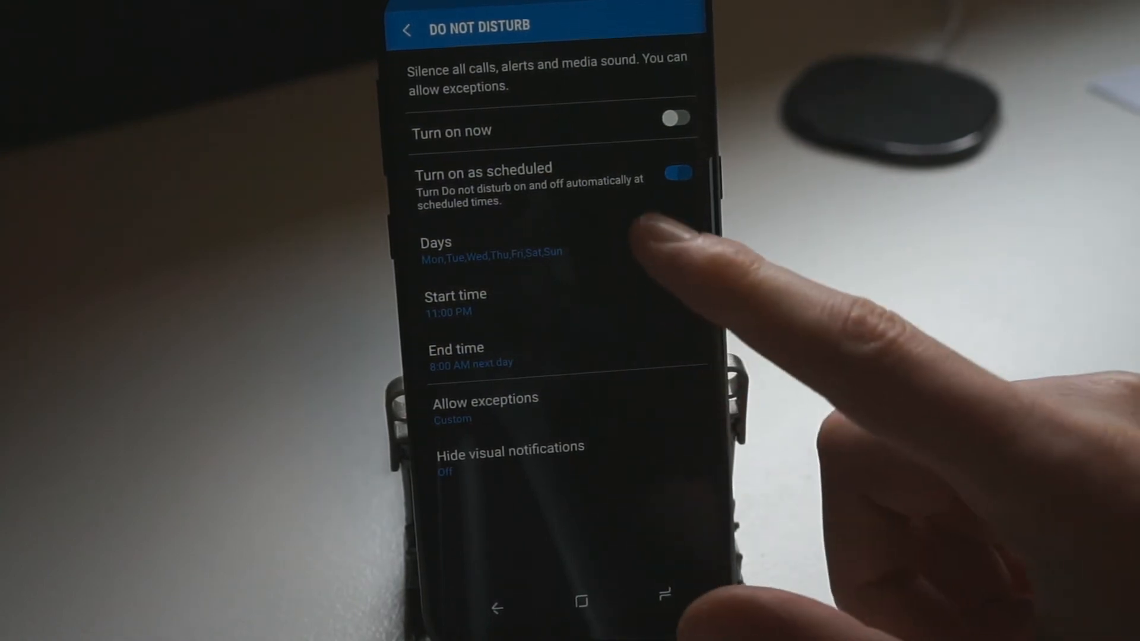
click(436, 243)
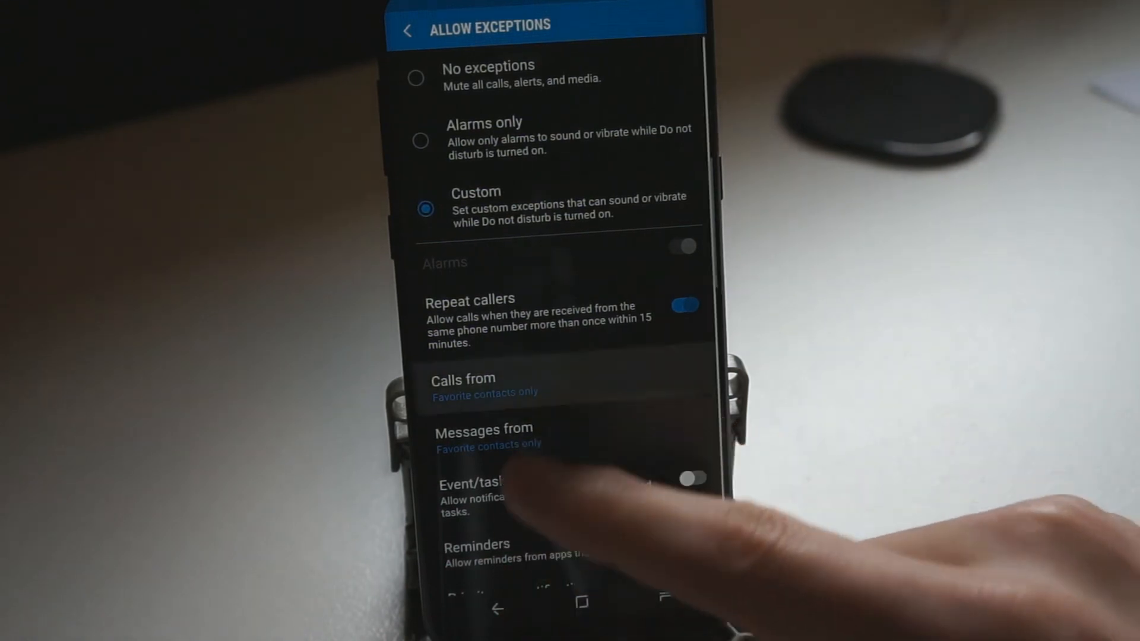
click(463, 385)
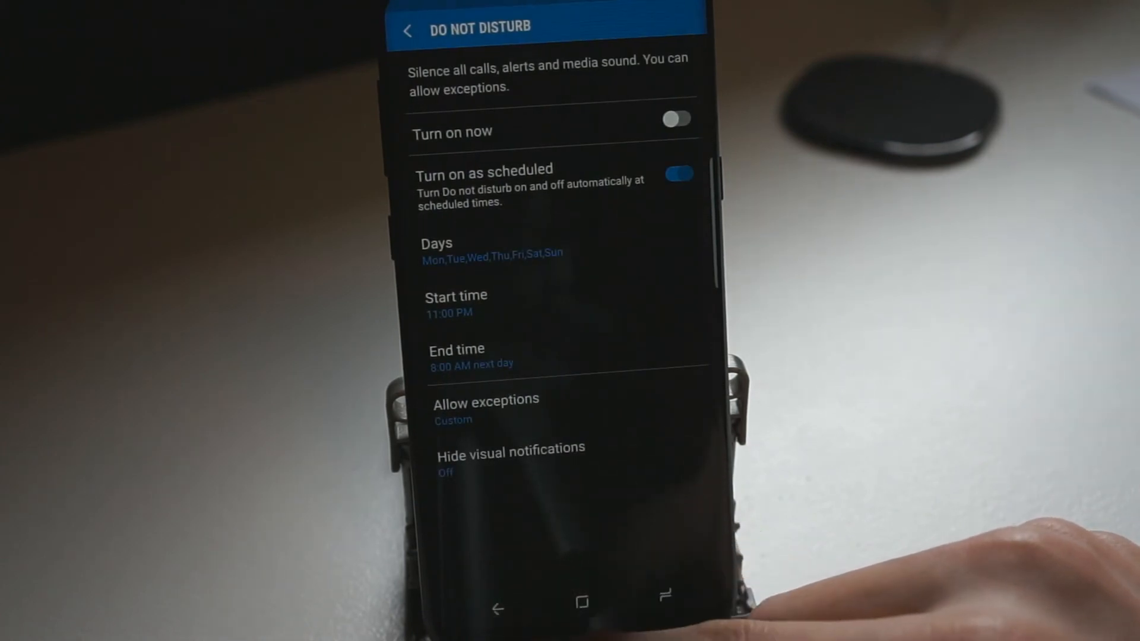
Step: Review Sound quality and effects, return to sound settings, and open Separate app sound
click(410, 30)
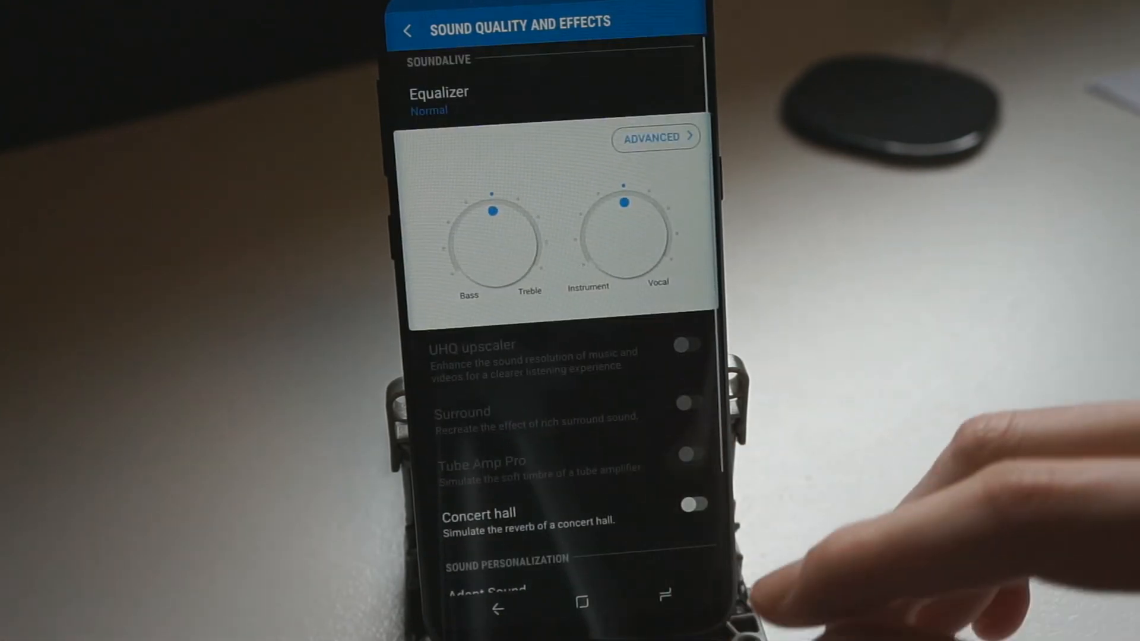
click(409, 30)
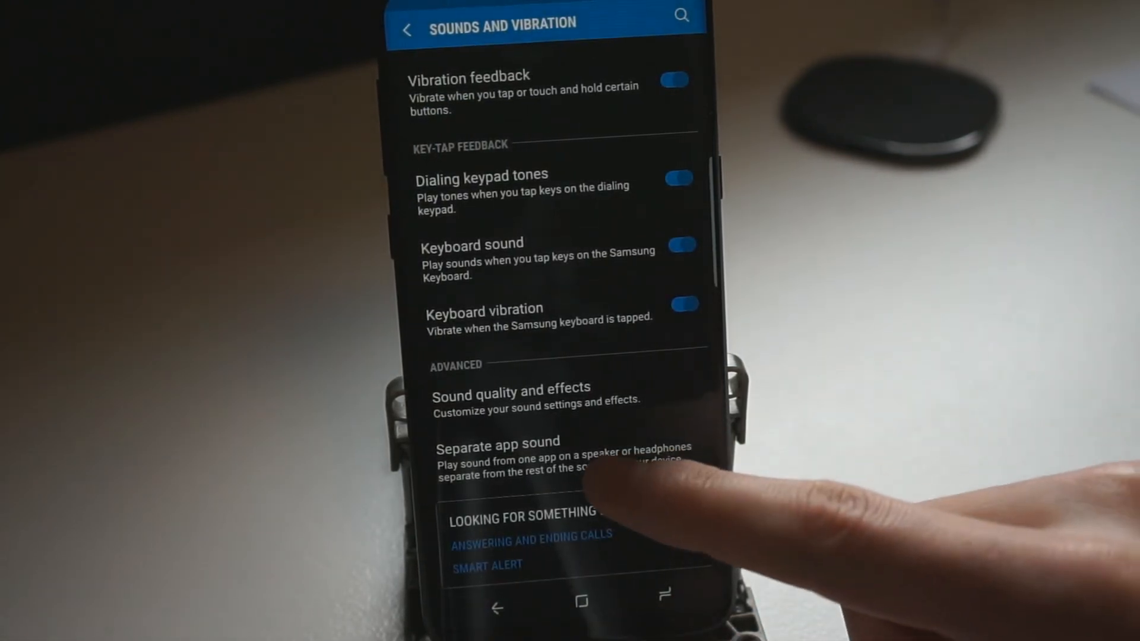
click(485, 442)
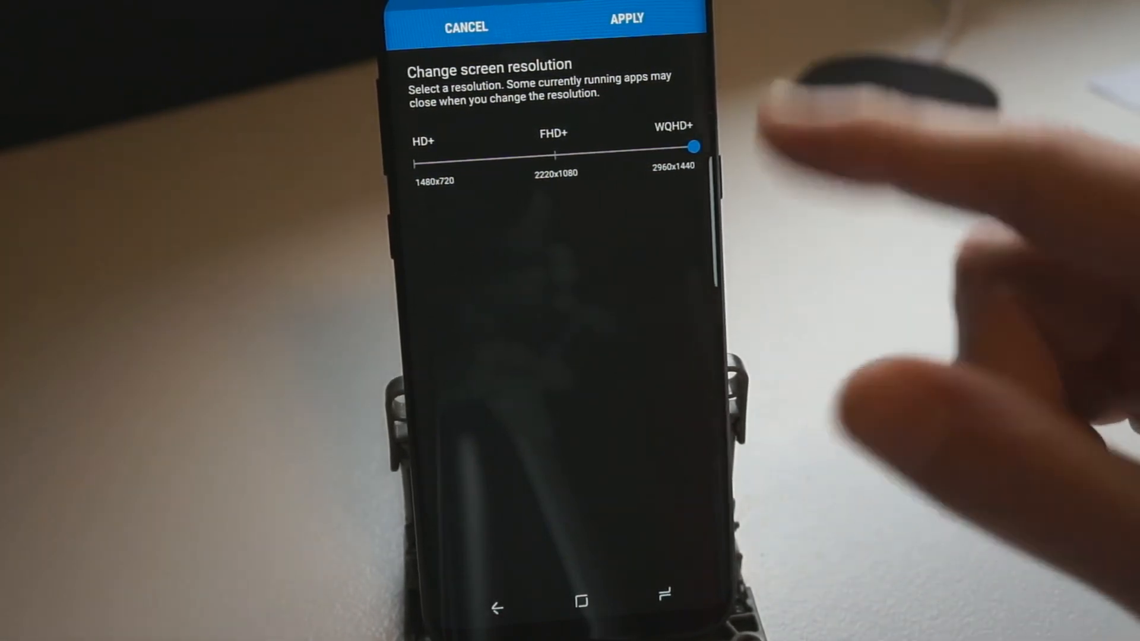
Step: Dismiss the HD+/FHD+/WQHD+ slider, keeping the resolution at WQHD+ 2960x1440
click(626, 29)
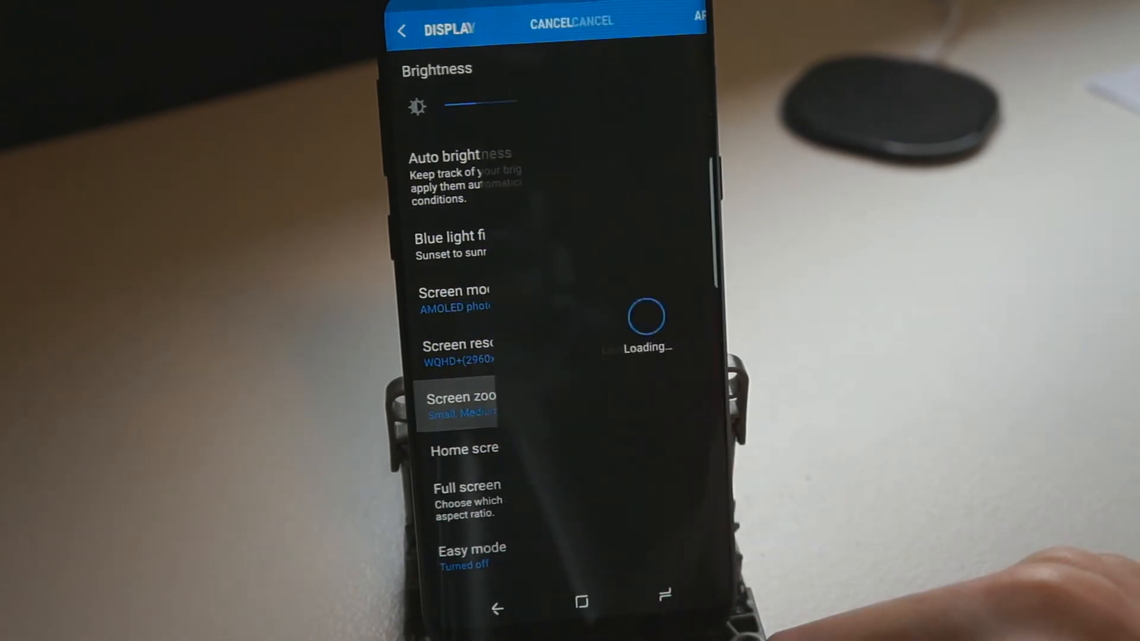
Step: Open Home screen settings, view the Apps button choices, and leave it on Hide
click(463, 404)
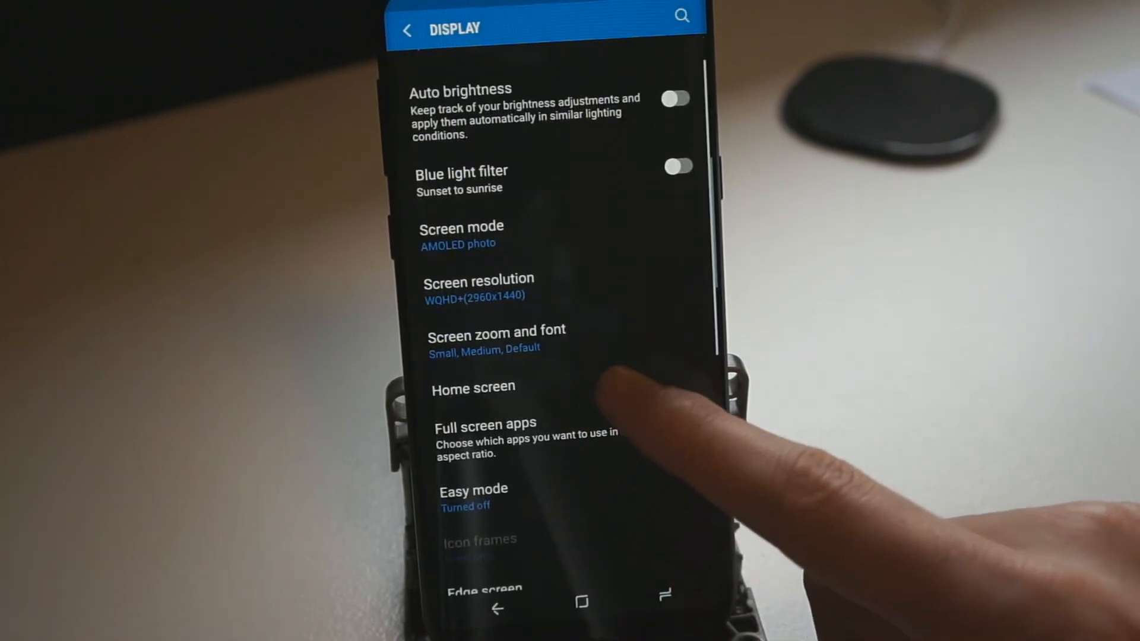
click(472, 387)
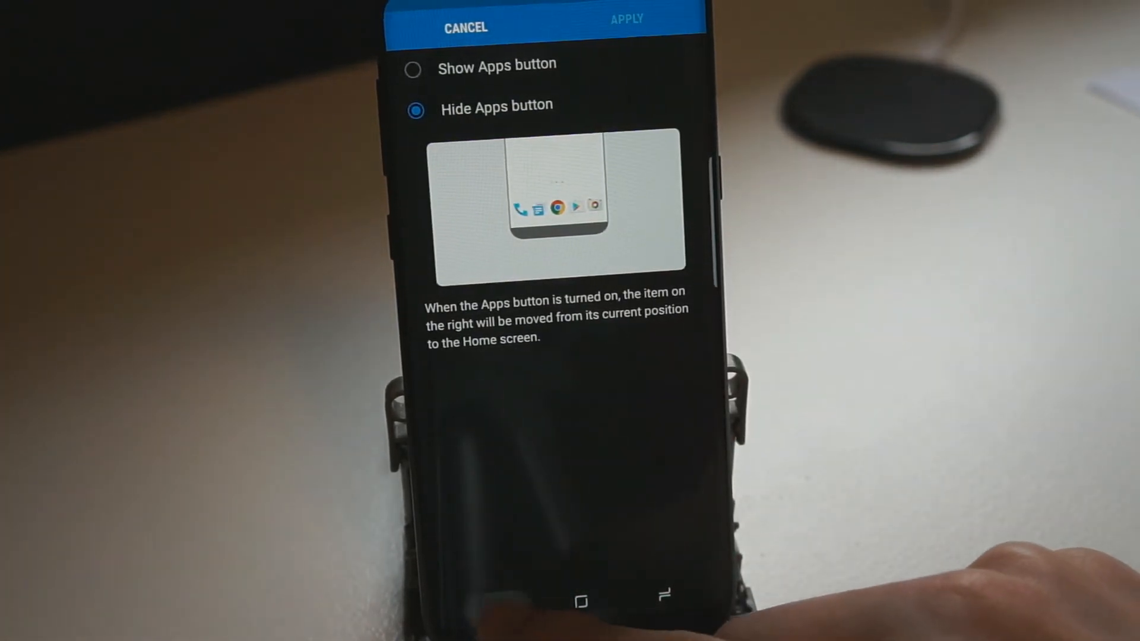
click(465, 28)
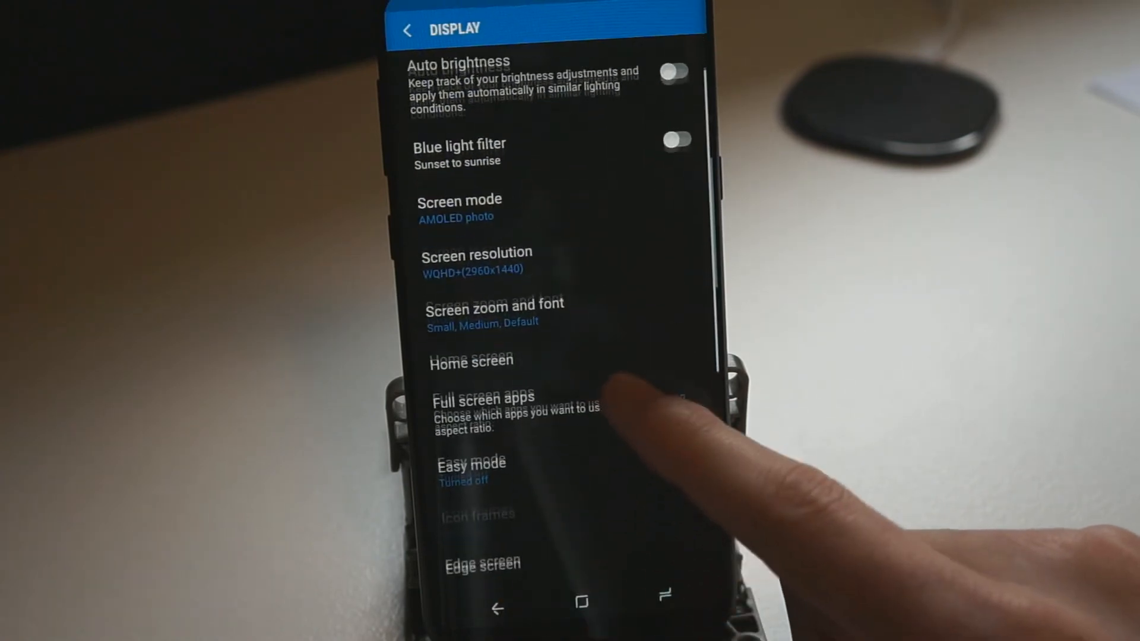
Step: Scroll the Display list past Navigation bar and open Edge screen's Edge panels
click(481, 399)
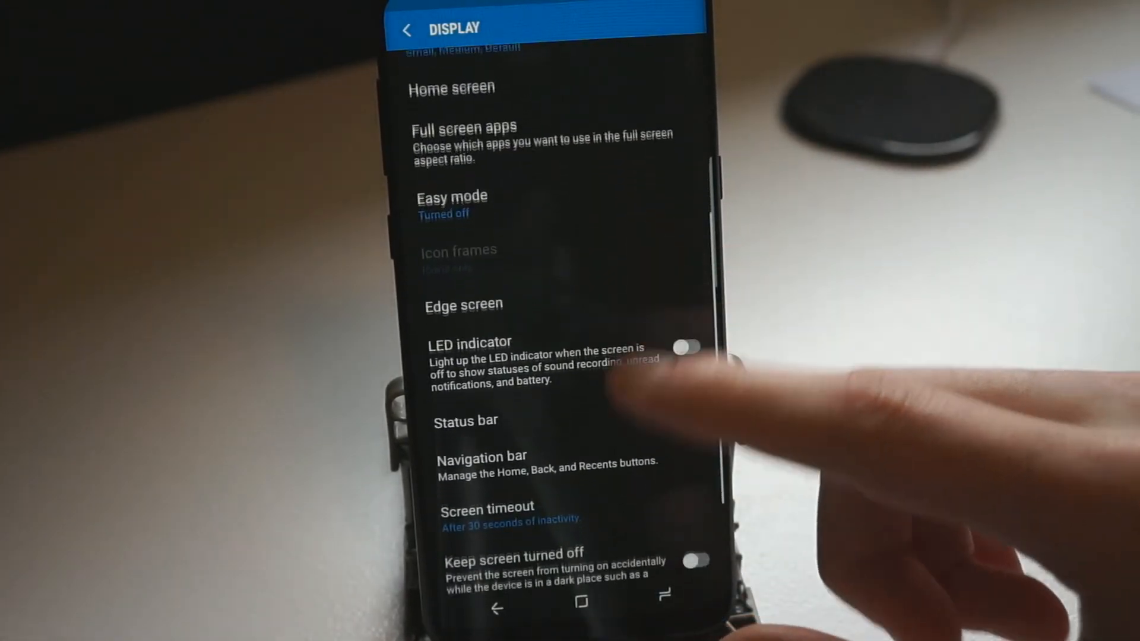
click(463, 305)
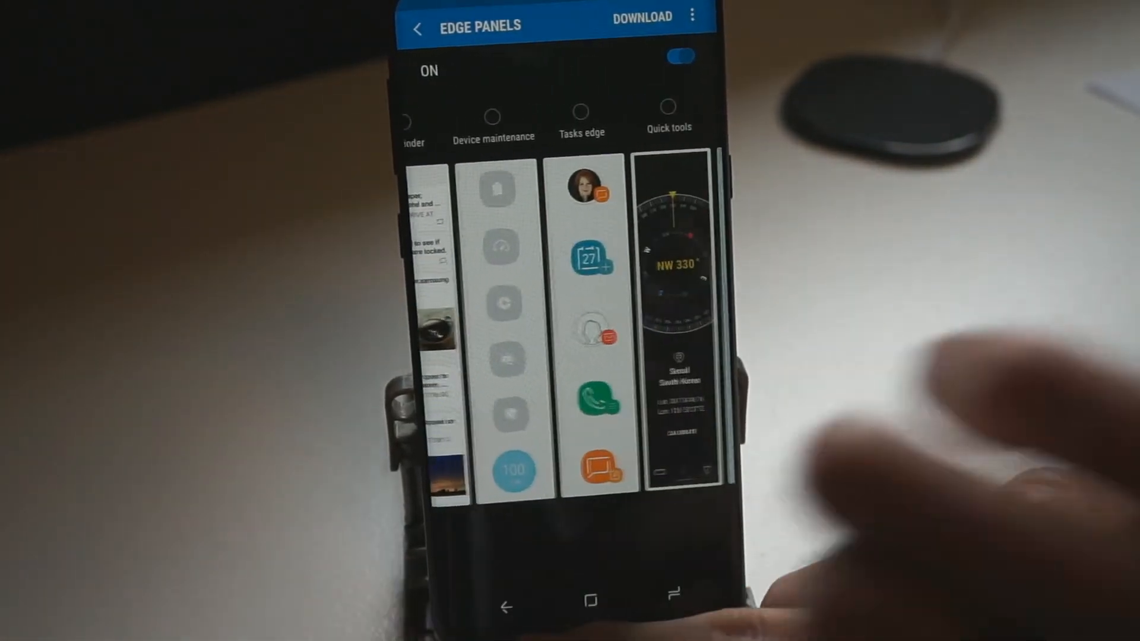
Step: Leave Edge panels with Tasks edge and Quick tools on, back to the Display page
click(420, 27)
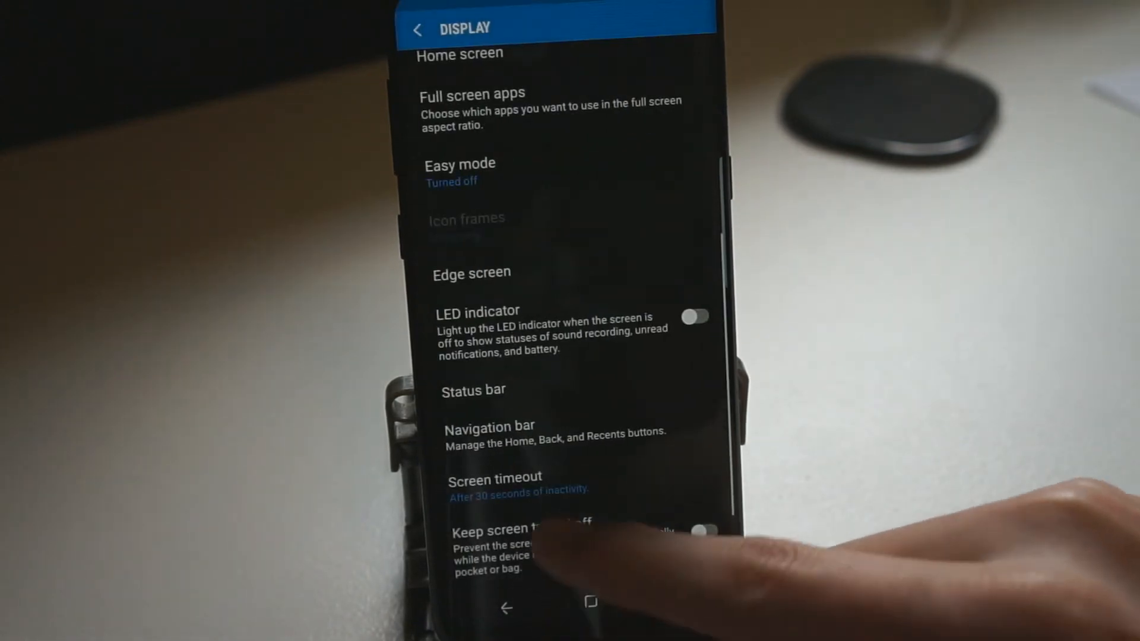
Step: Open Screen timeout from the lower part of the Display list
click(490, 425)
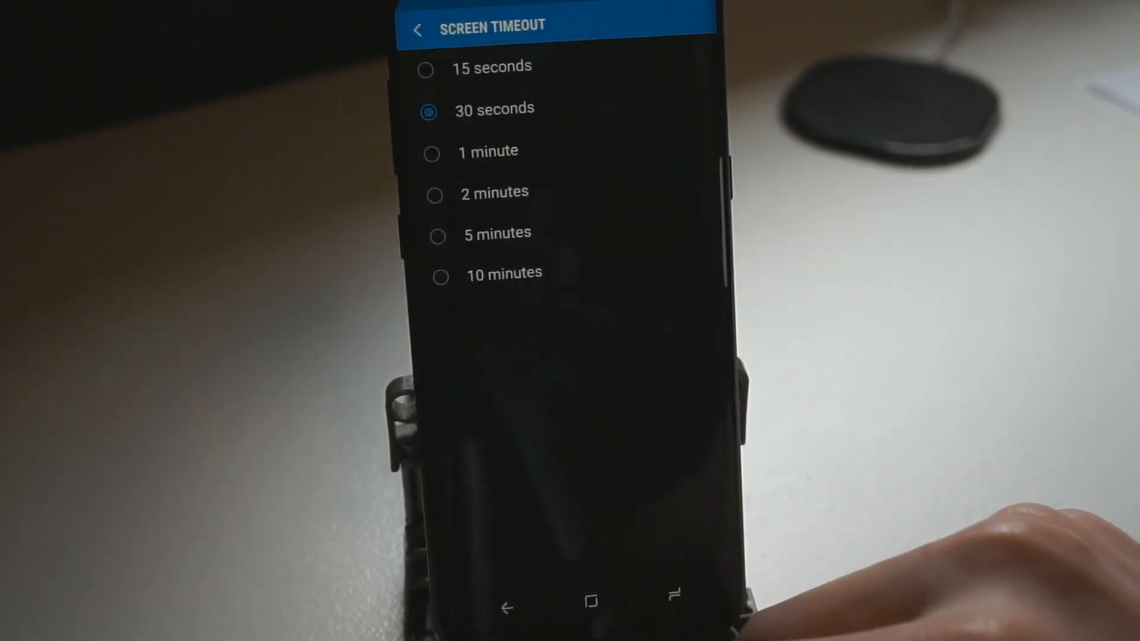
Step: Exit the Screen timeout options, leaving the timeout at 30 seconds
click(419, 29)
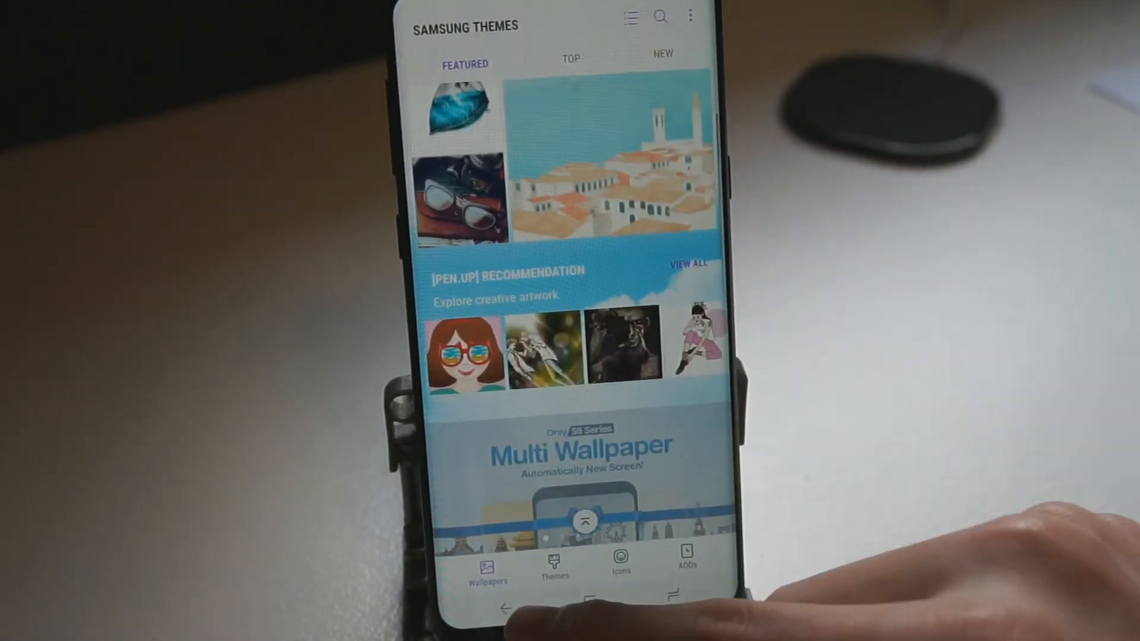
Step: Browse the Featured themes tab's artwork recommendations and the Butterfly Themes collection
click(552, 574)
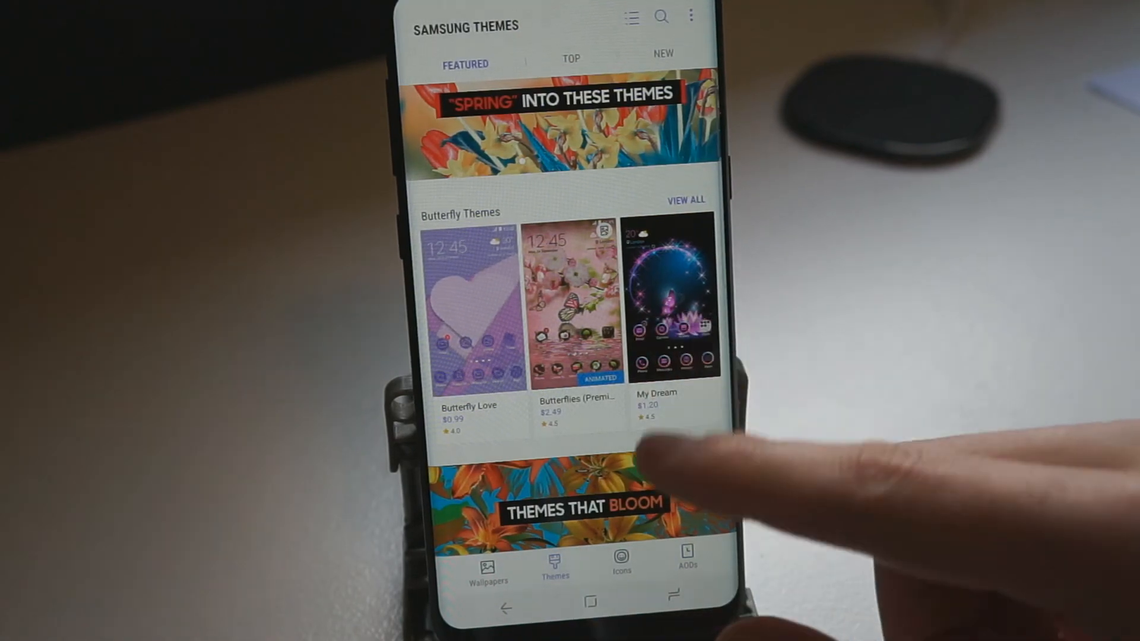
click(674, 298)
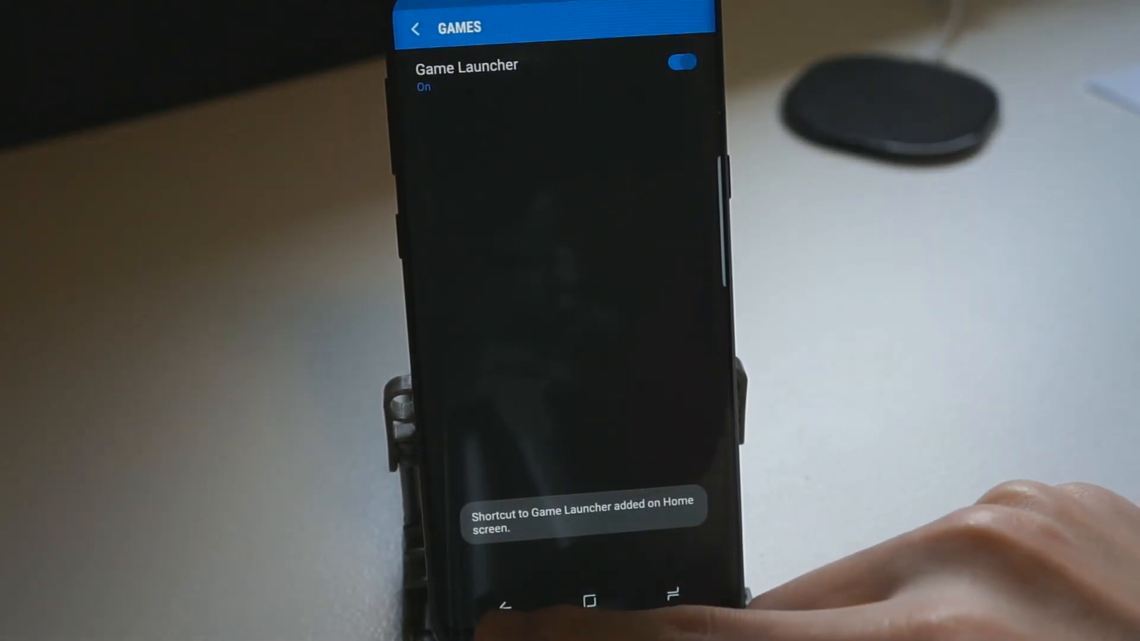
Step: Go back to Advanced features and scroll to Smart capture, Direct call and Easy mute
click(418, 28)
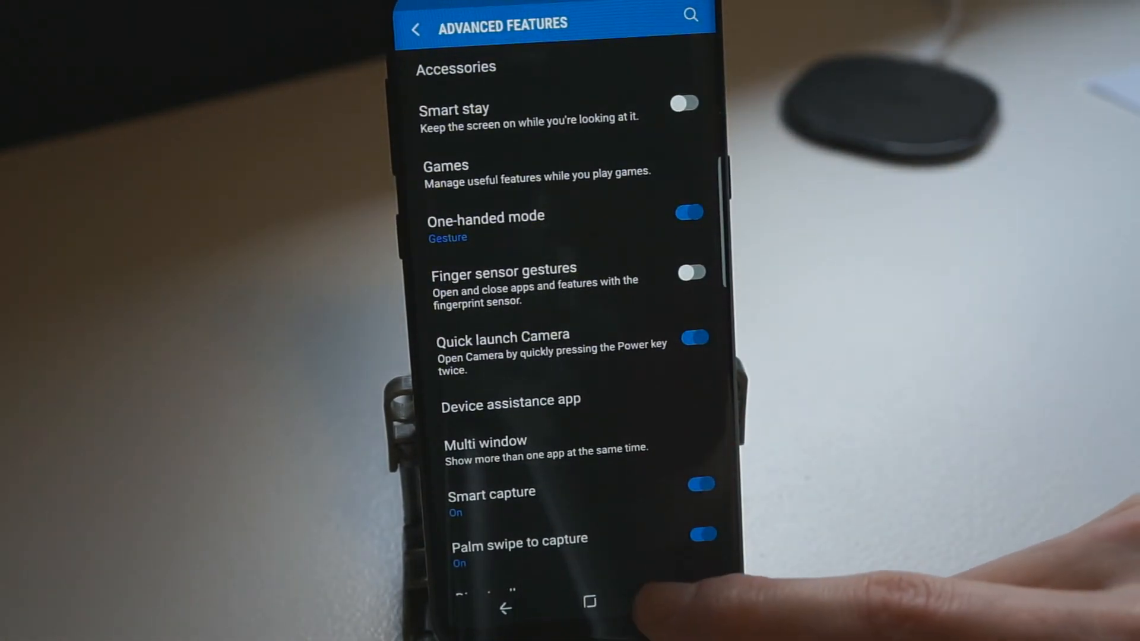
scroll(down, 3)
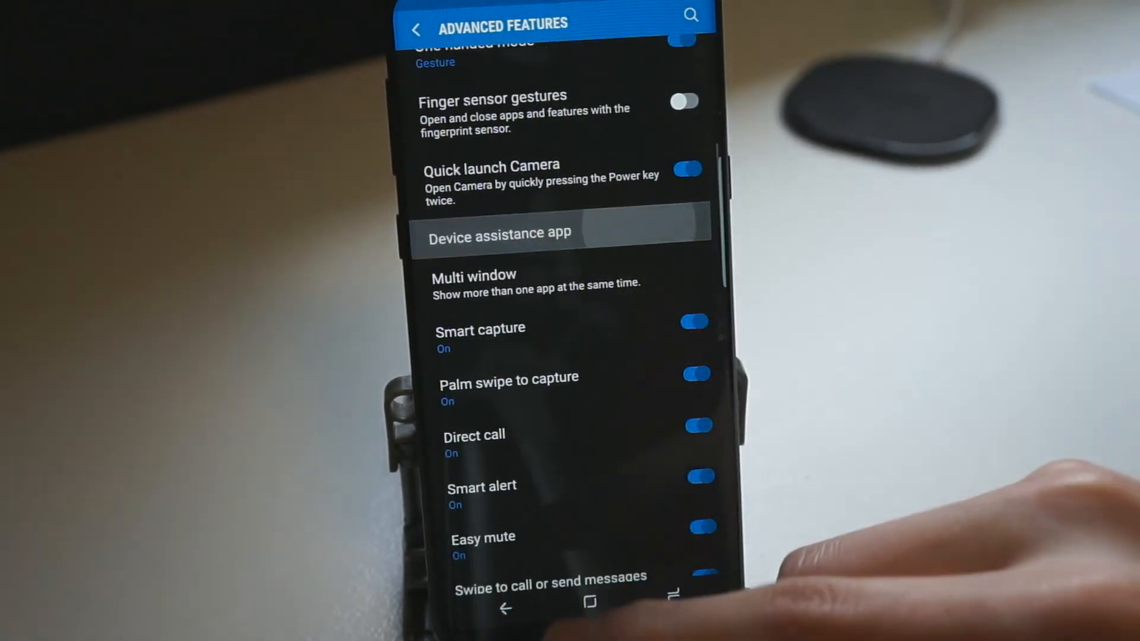
click(499, 233)
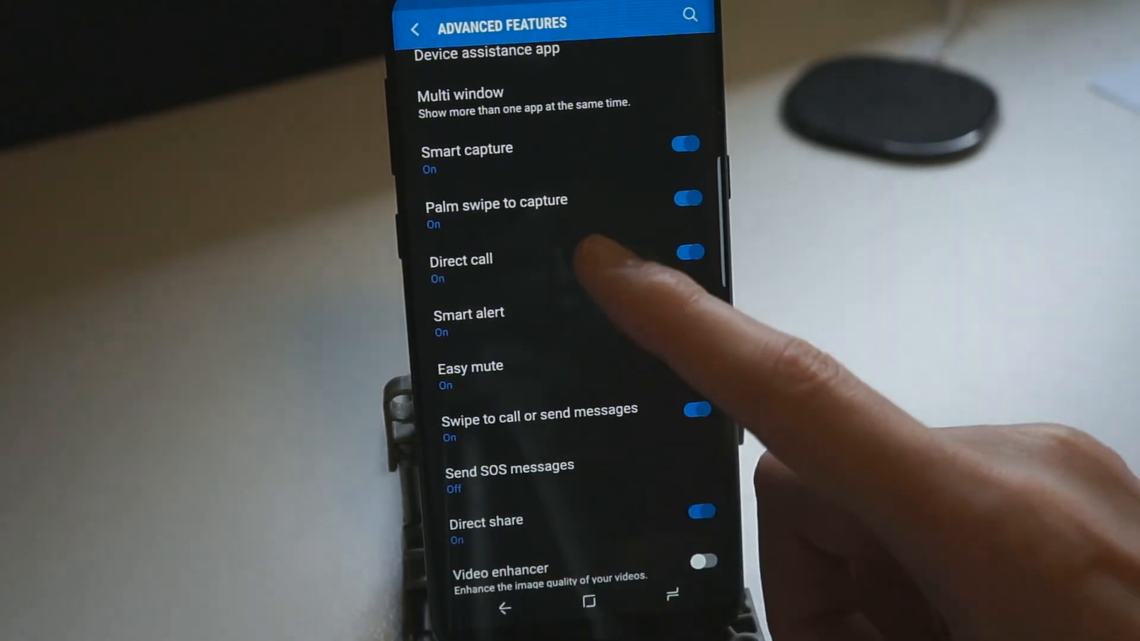
Step: Read the Direct call, Smart alert and Direct share descriptions, returning to Advanced features between them
click(461, 260)
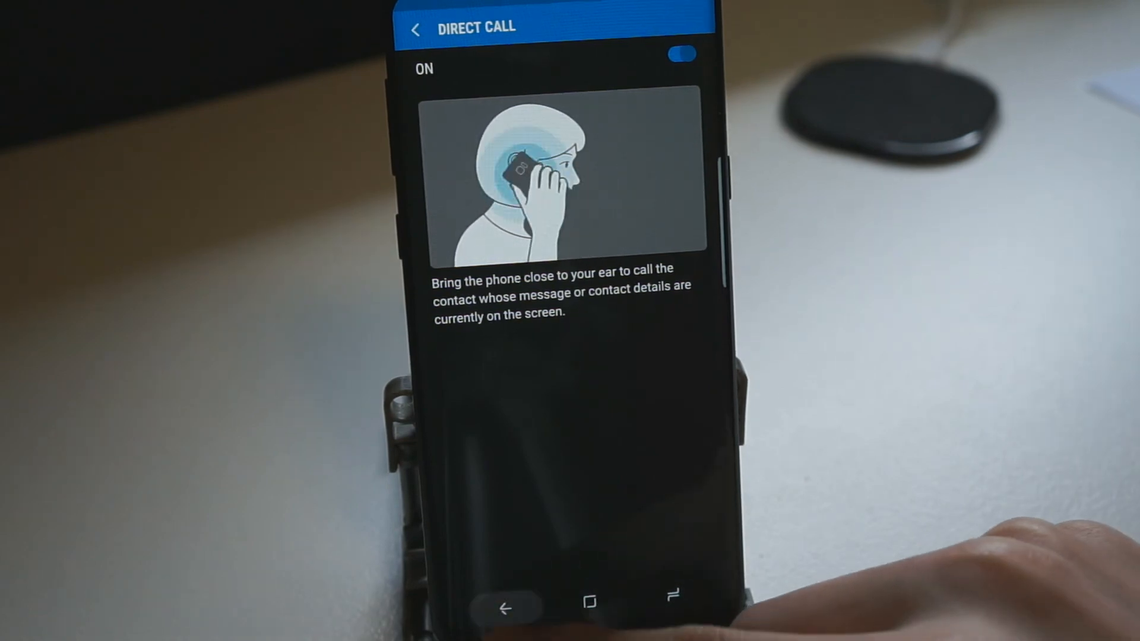
click(419, 29)
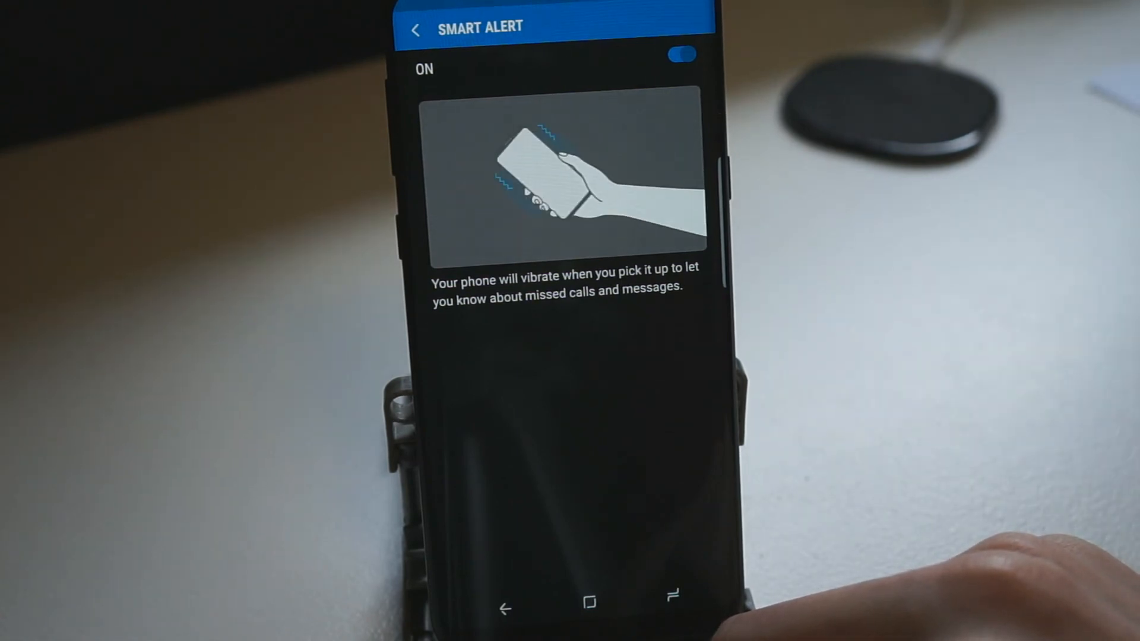
click(421, 28)
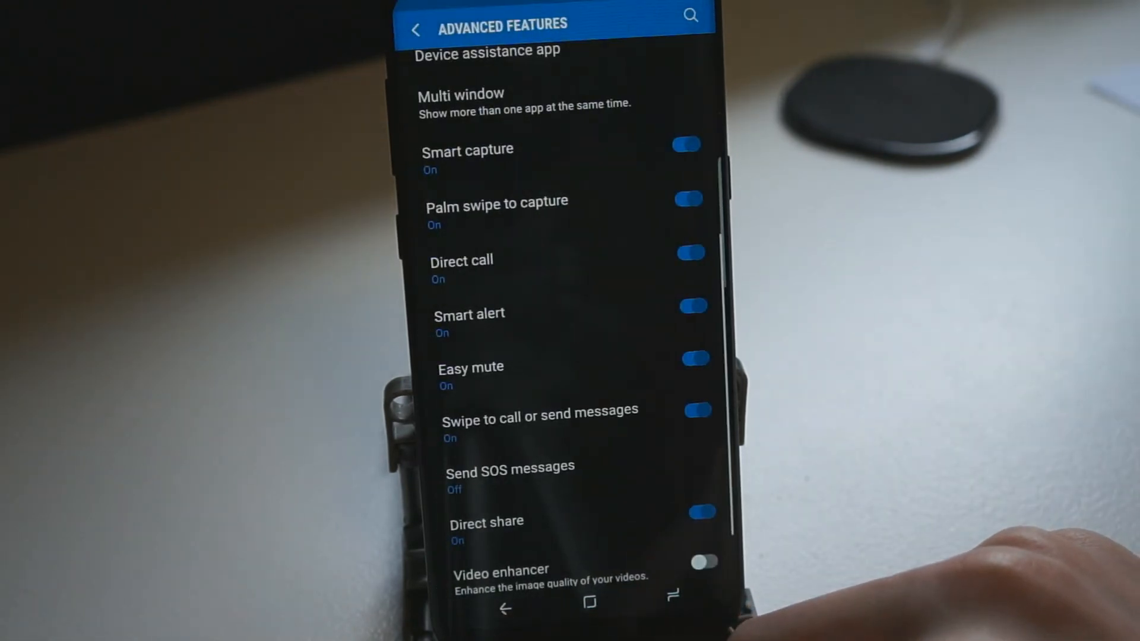
click(470, 366)
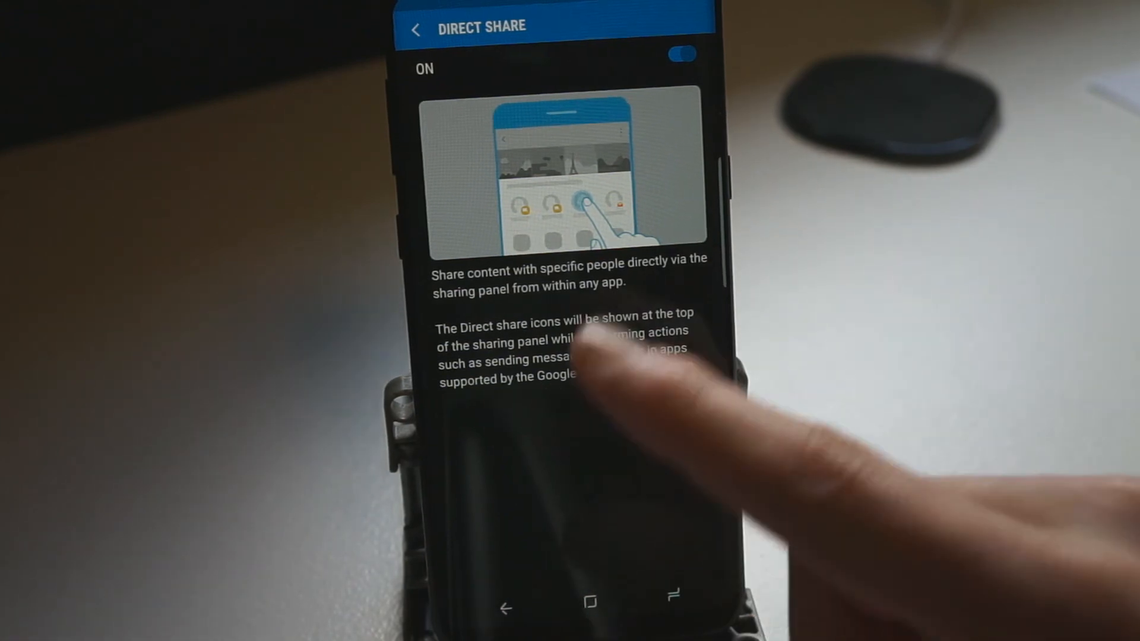
click(419, 29)
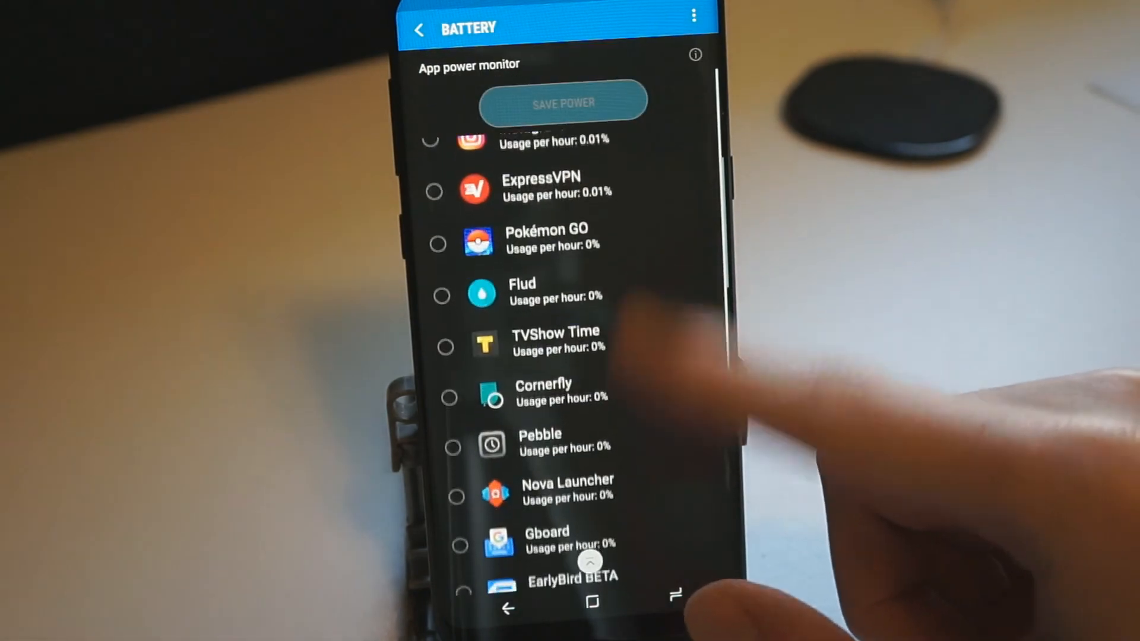
Step: Scroll the Battery page's App power monitor list and bring up its overflow menu
scroll(down, 3)
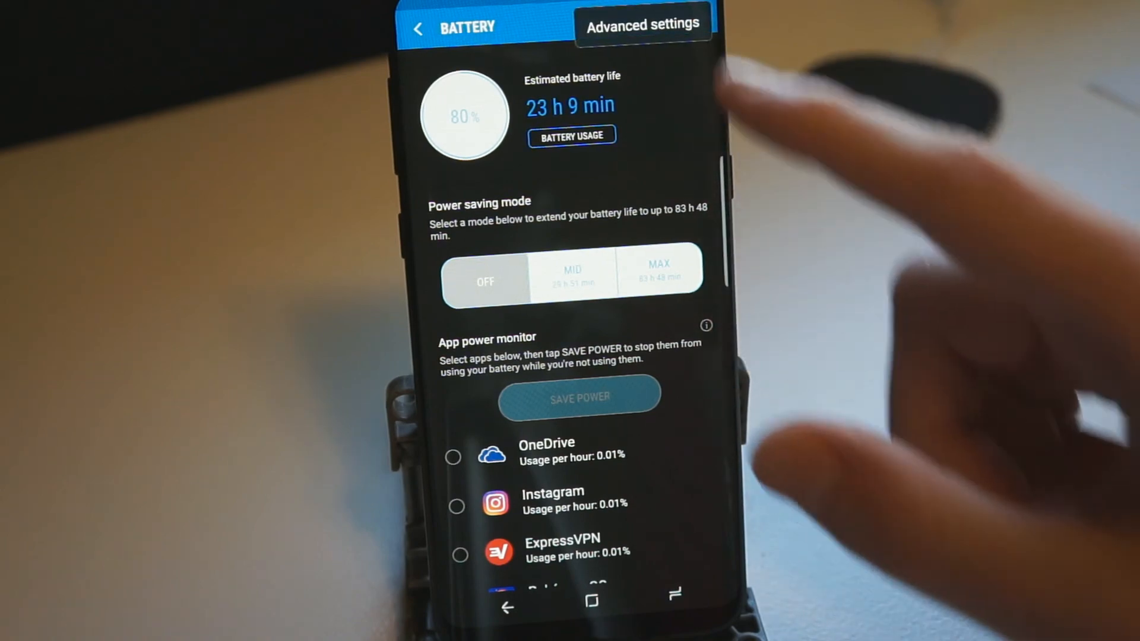
click(645, 24)
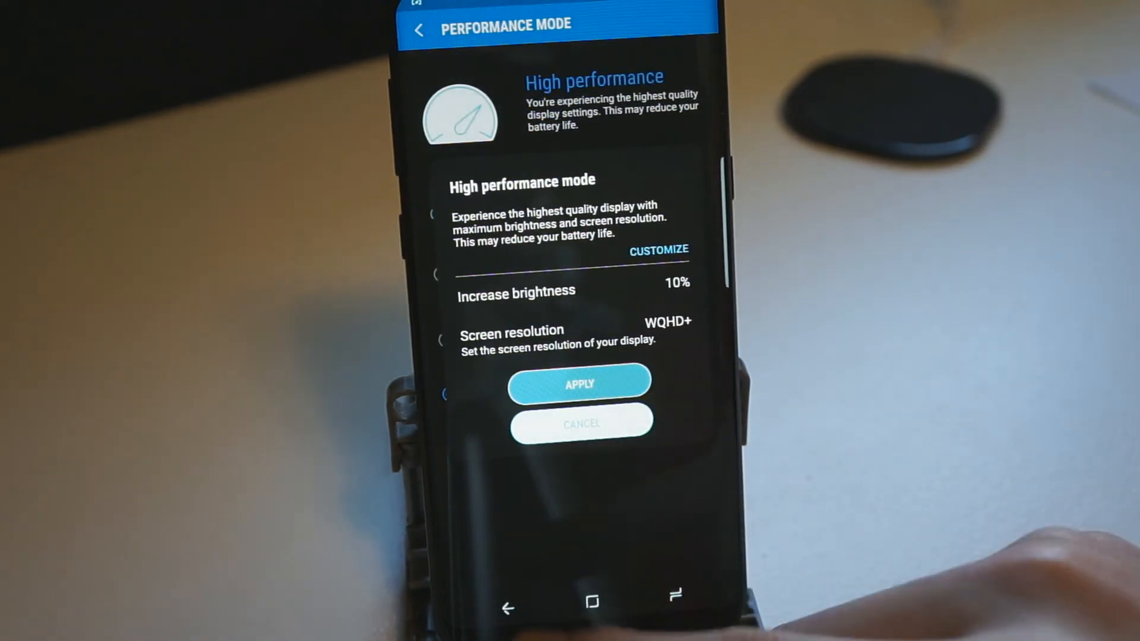
Step: Apply High performance mode, then go from Device maintenance to the Memory page
click(581, 384)
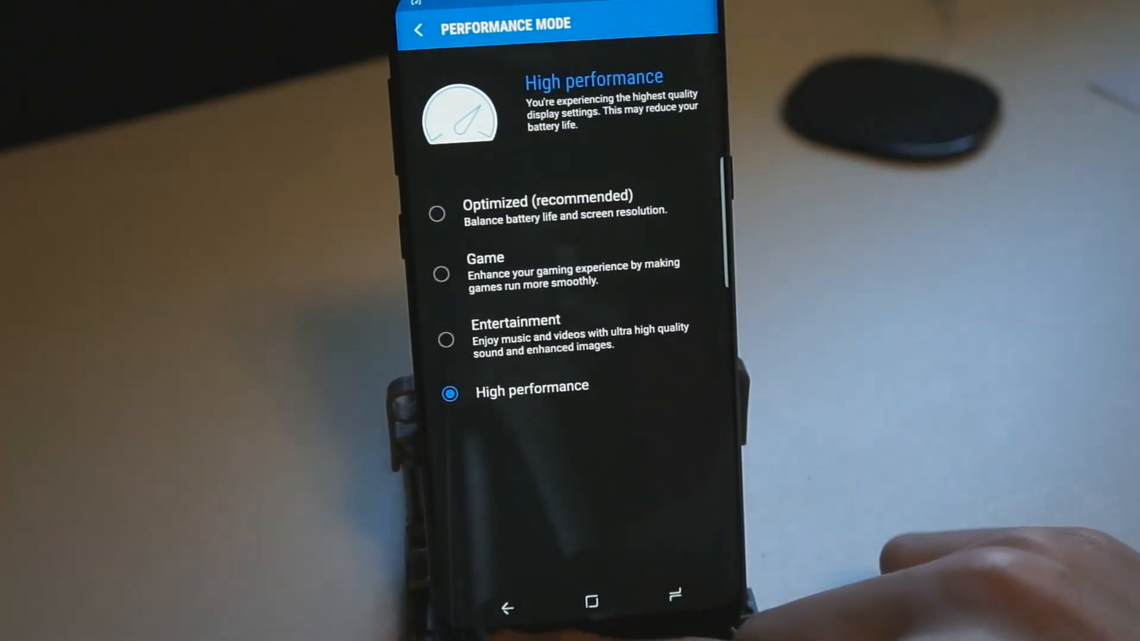
click(424, 23)
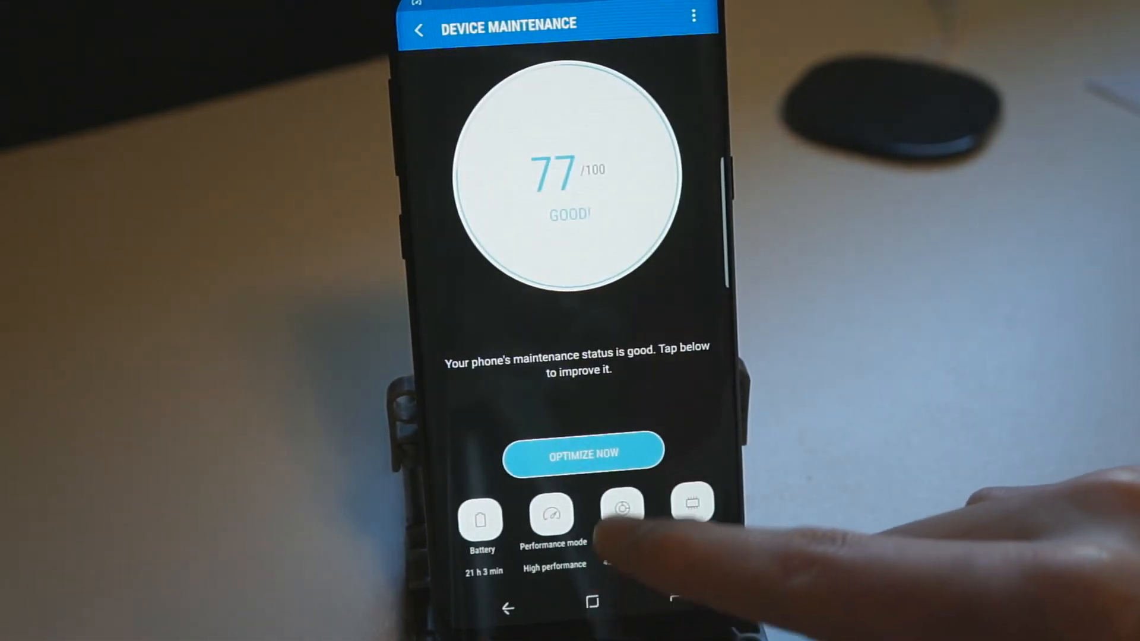
click(620, 511)
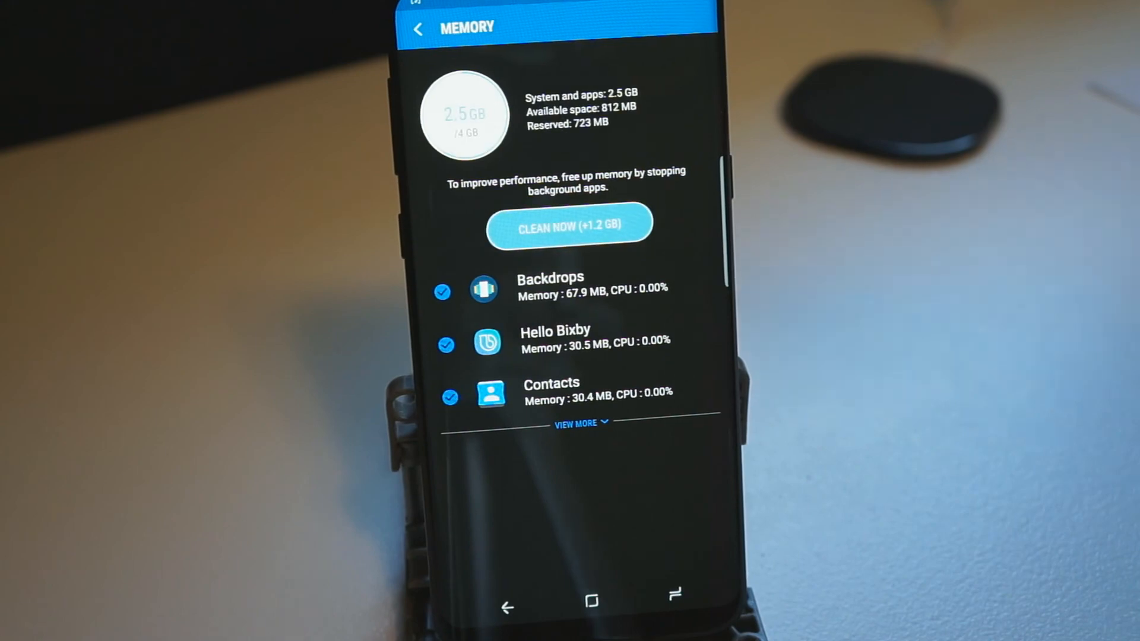
Step: Leave Memory and view Android TV in the Apps list of installed apps
click(422, 29)
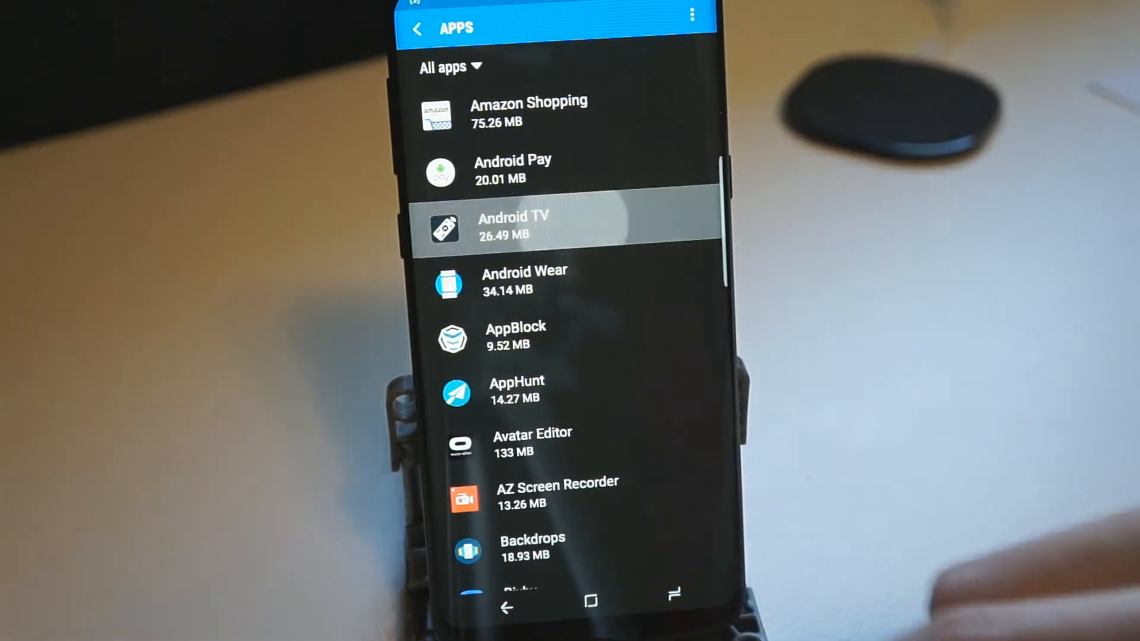
click(512, 225)
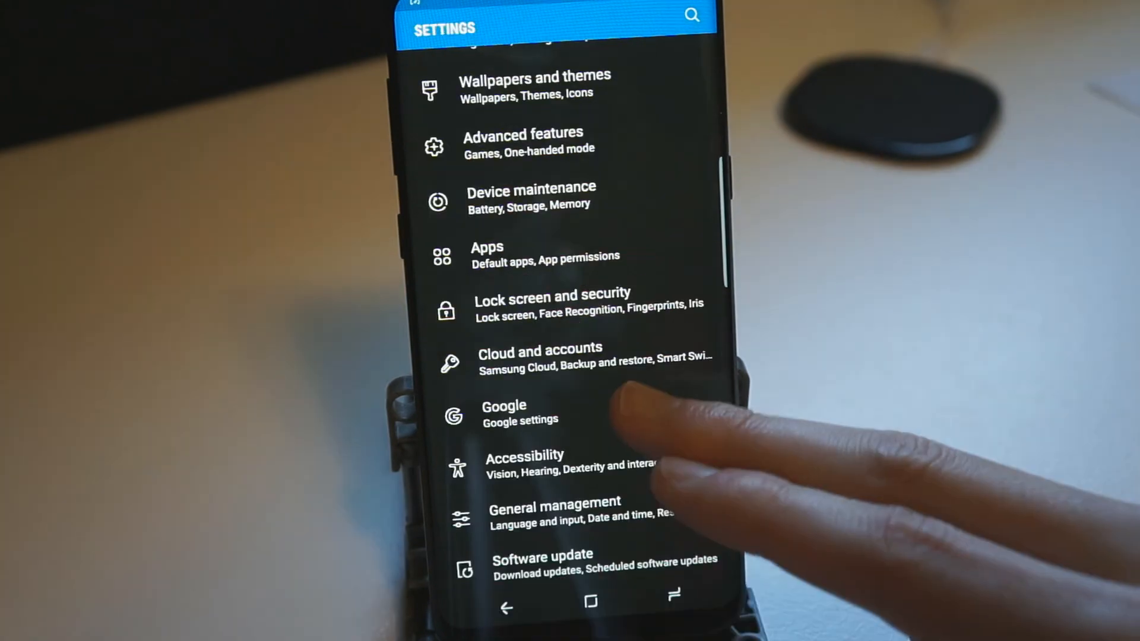
Step: Return to the main Settings list with Accessibility and General management in reach
click(504, 412)
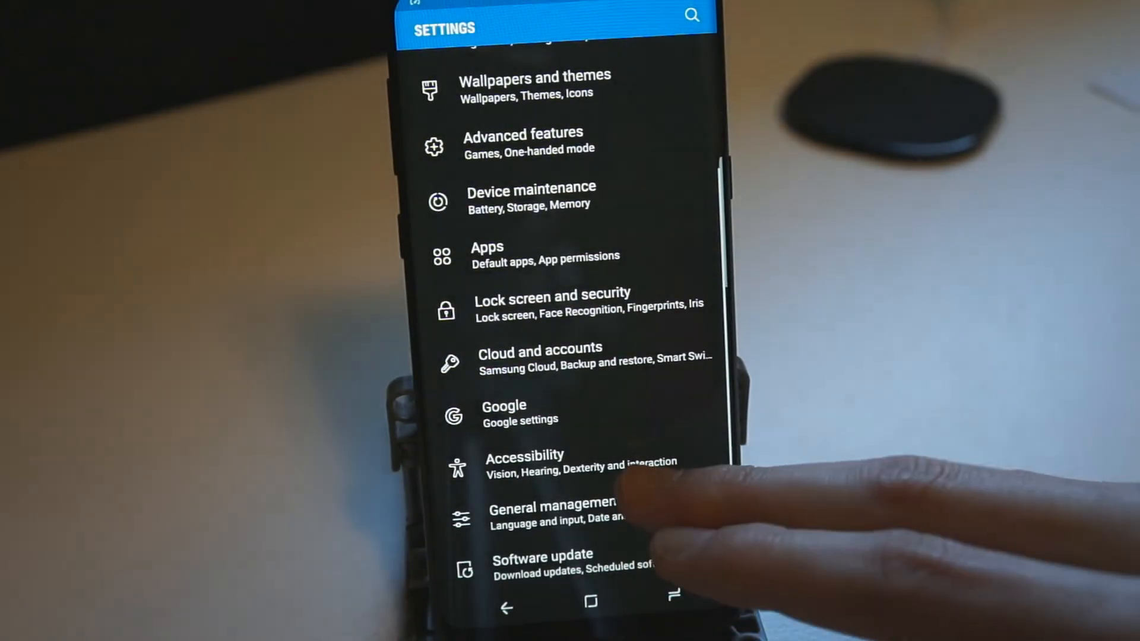
Step: Show the Accessibility page with Vision, Hearing, and Dexterity and interaction sections
click(523, 455)
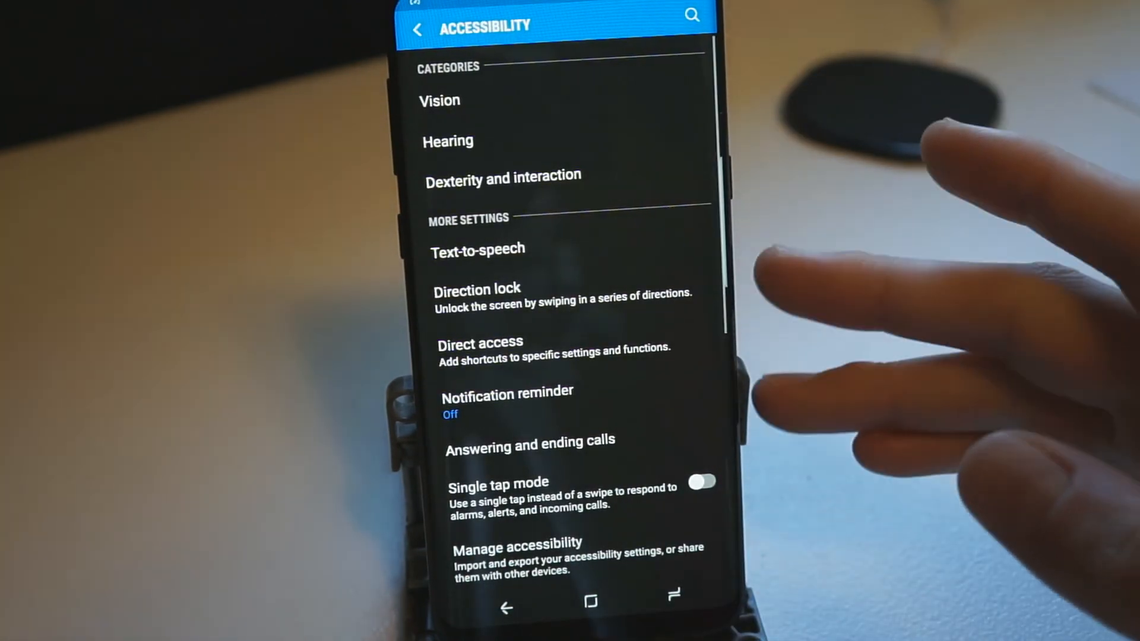
Step: Review the Text-to-speech options and return to the Accessibility settings
click(478, 248)
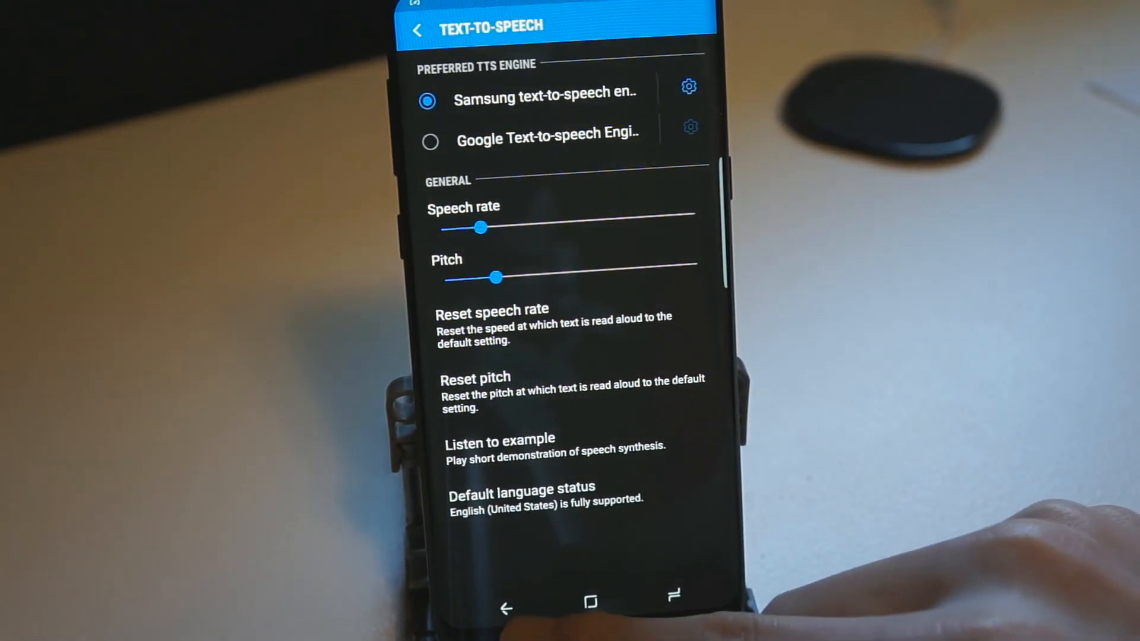
click(418, 31)
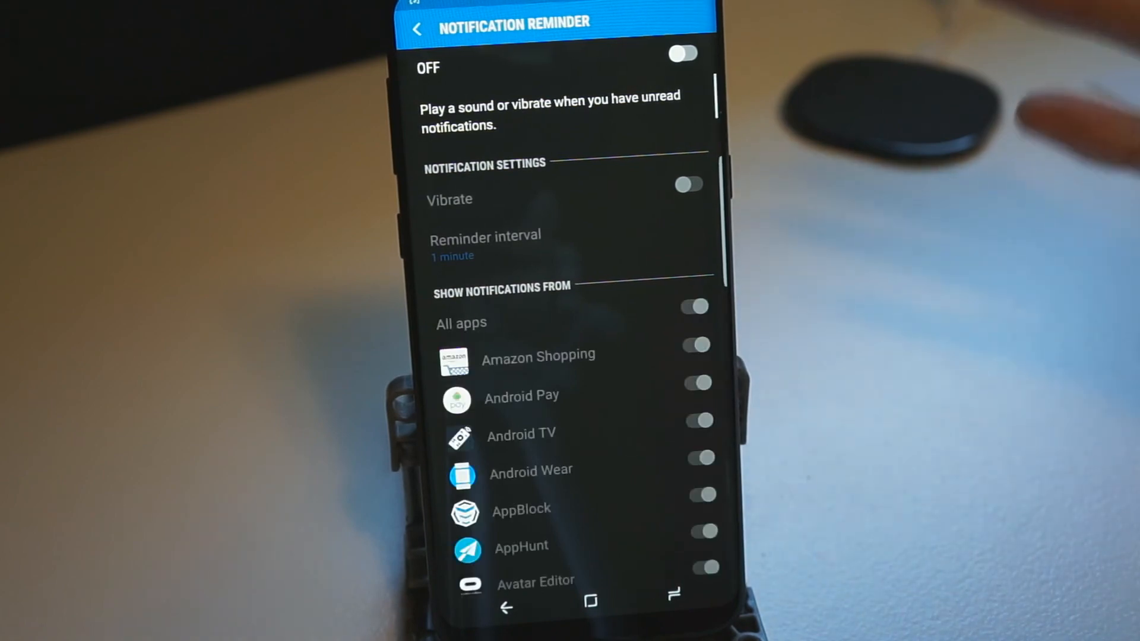
Step: Review Answering and ending calls and Manage accessibility, then go back to main Settings
click(417, 31)
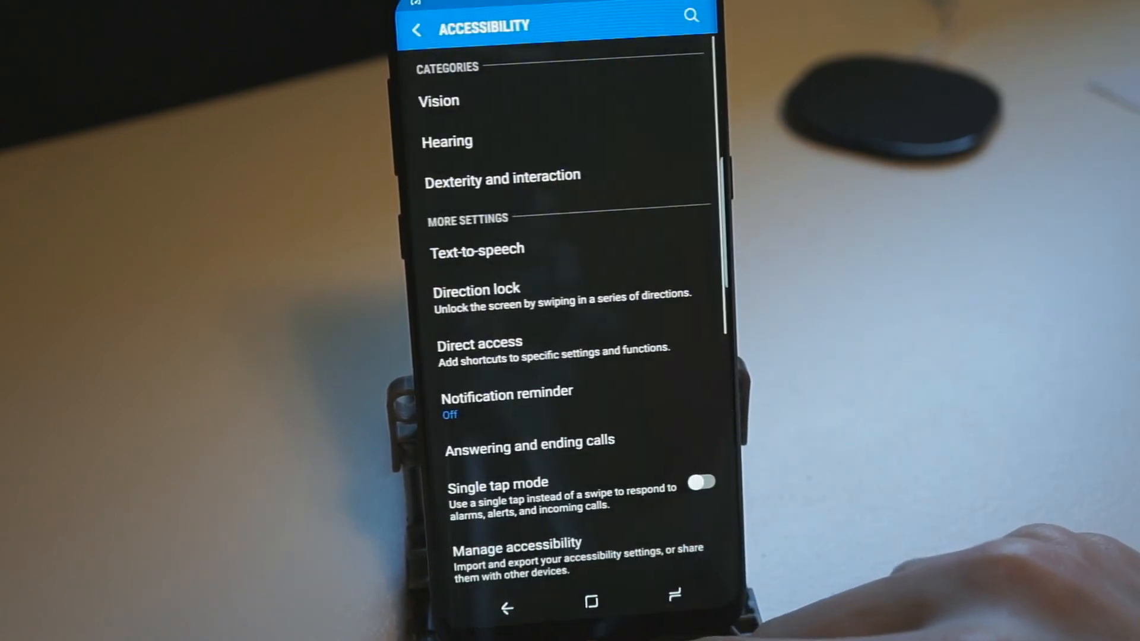
click(520, 440)
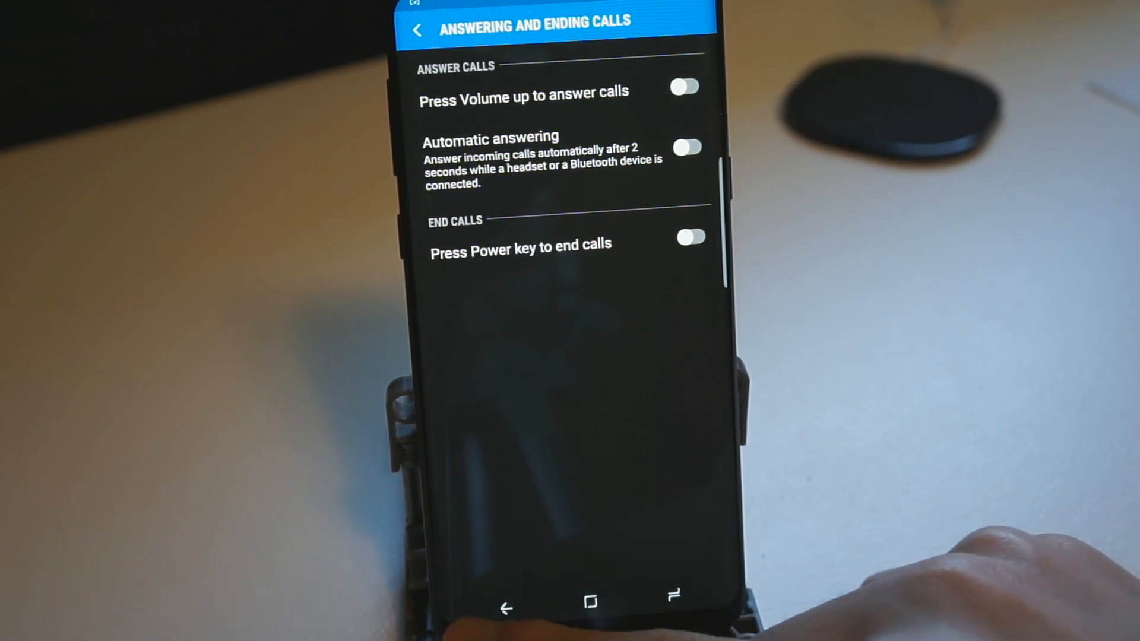
click(423, 30)
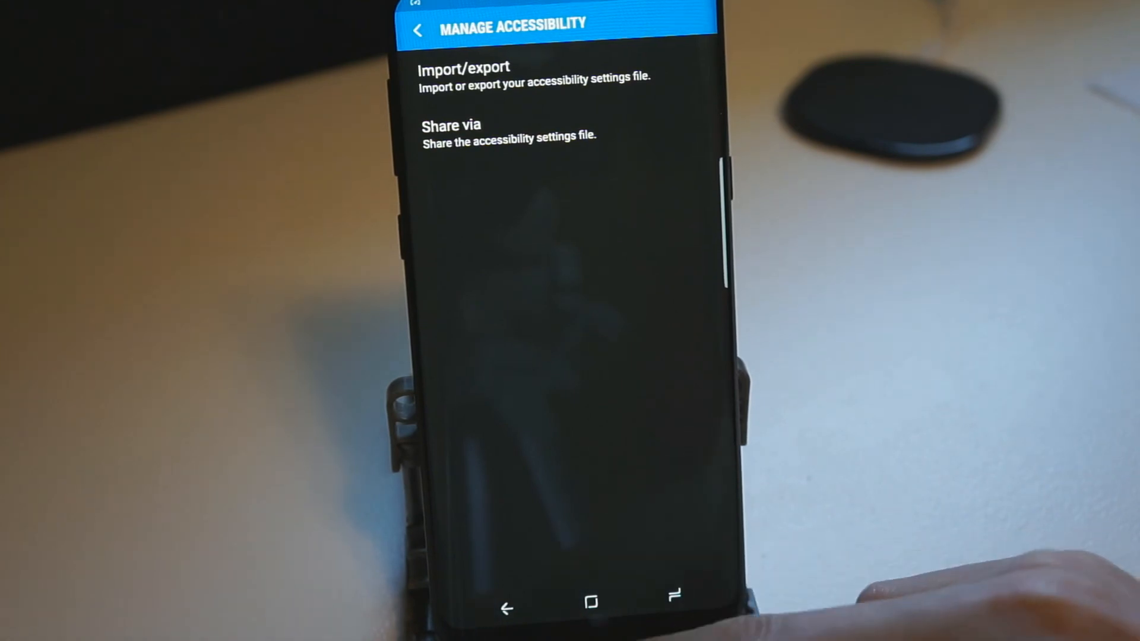
click(419, 30)
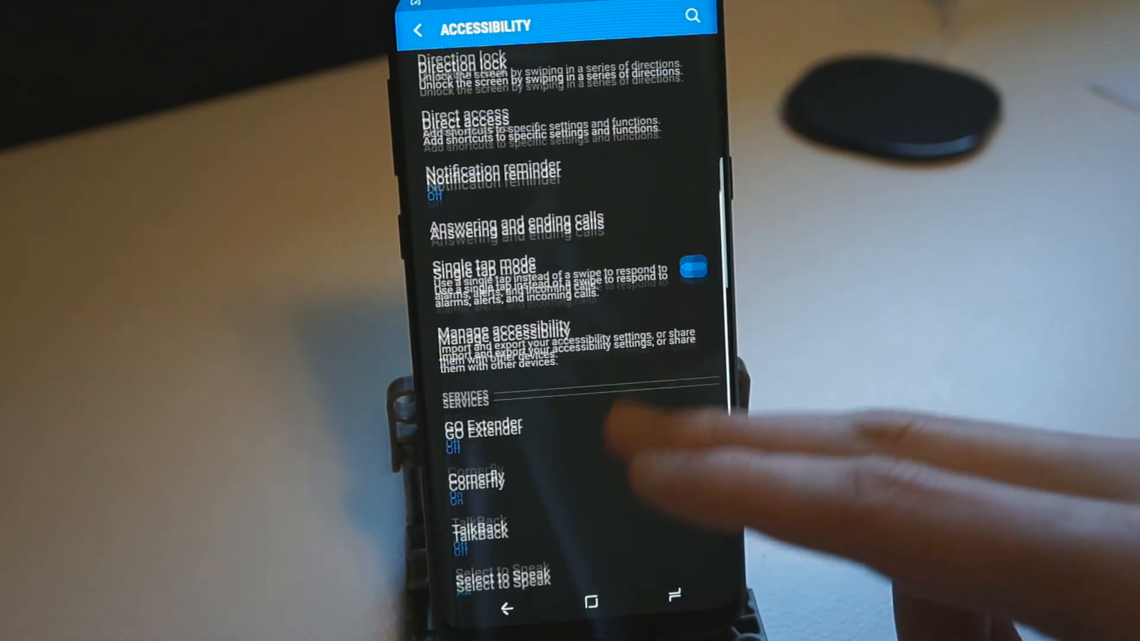
scroll(down, 3)
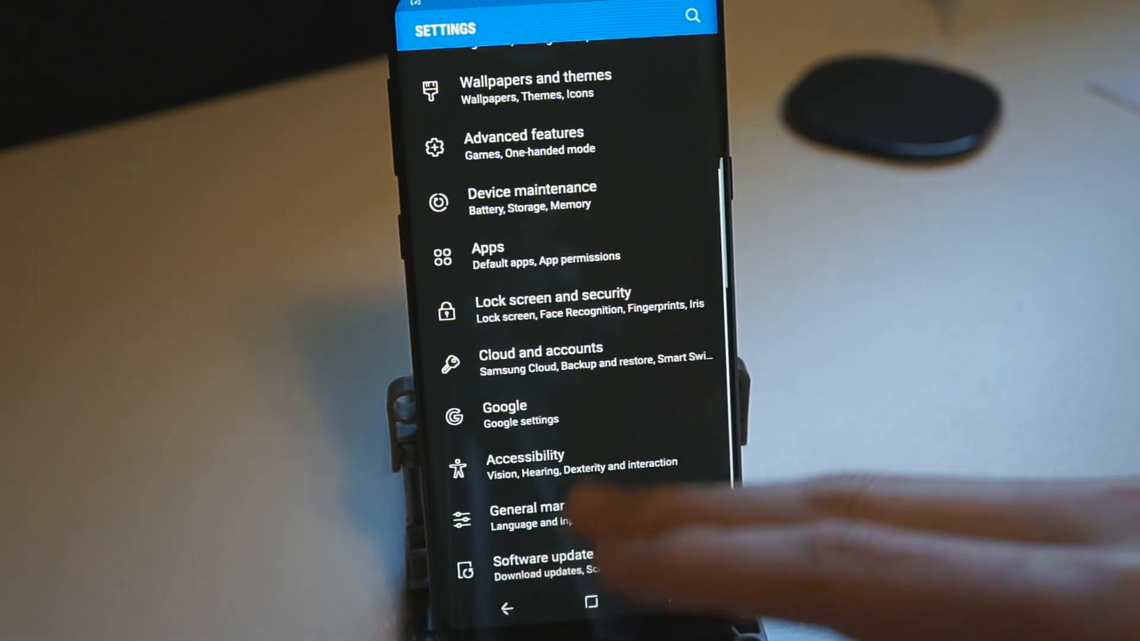
Step: Look through the On-screen keyboard settings, then back out to Language and input
scroll(down, 3)
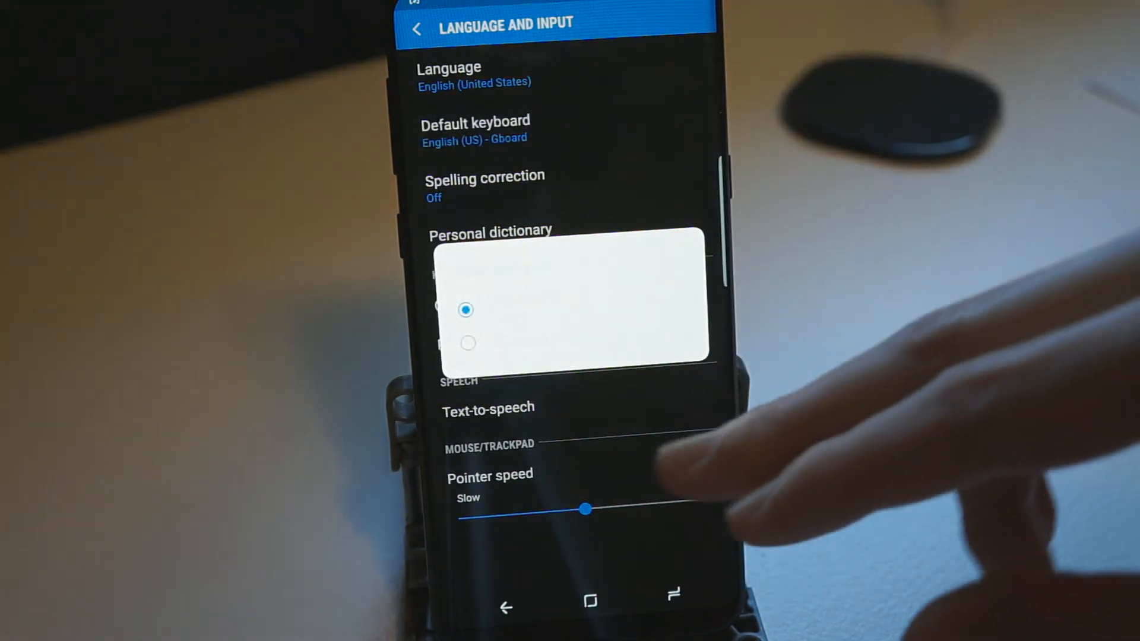
click(496, 299)
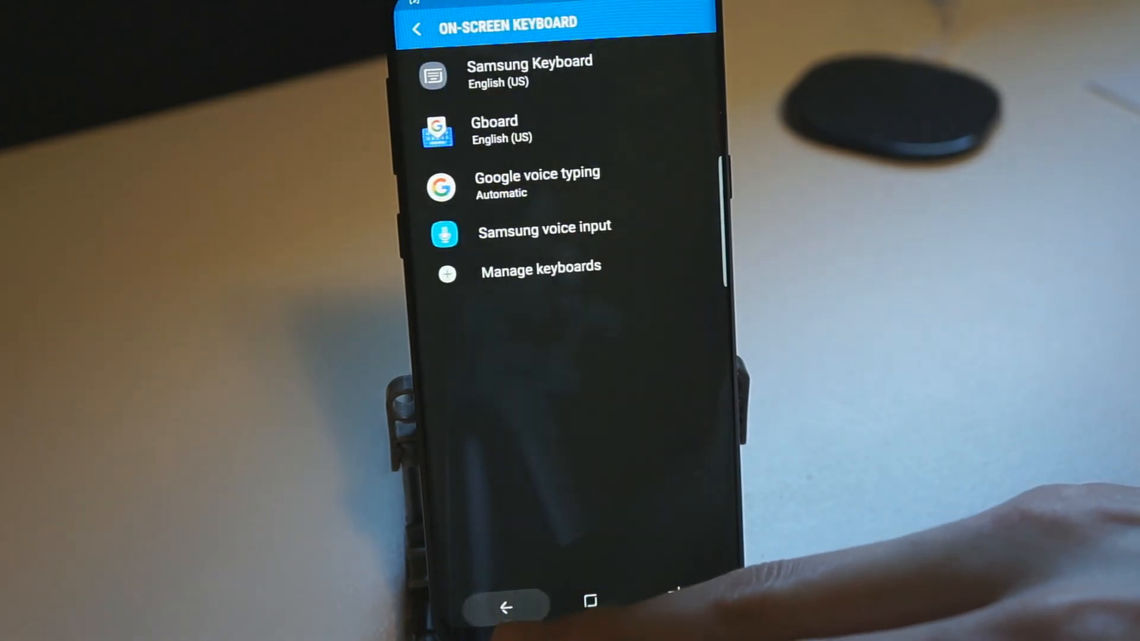
click(417, 29)
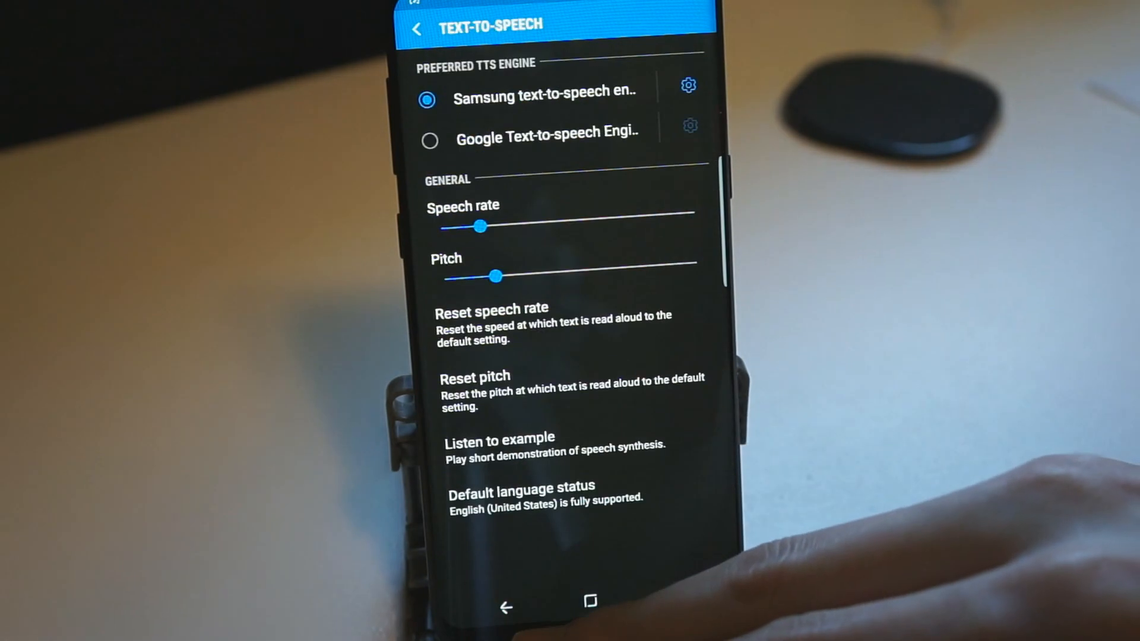
click(416, 29)
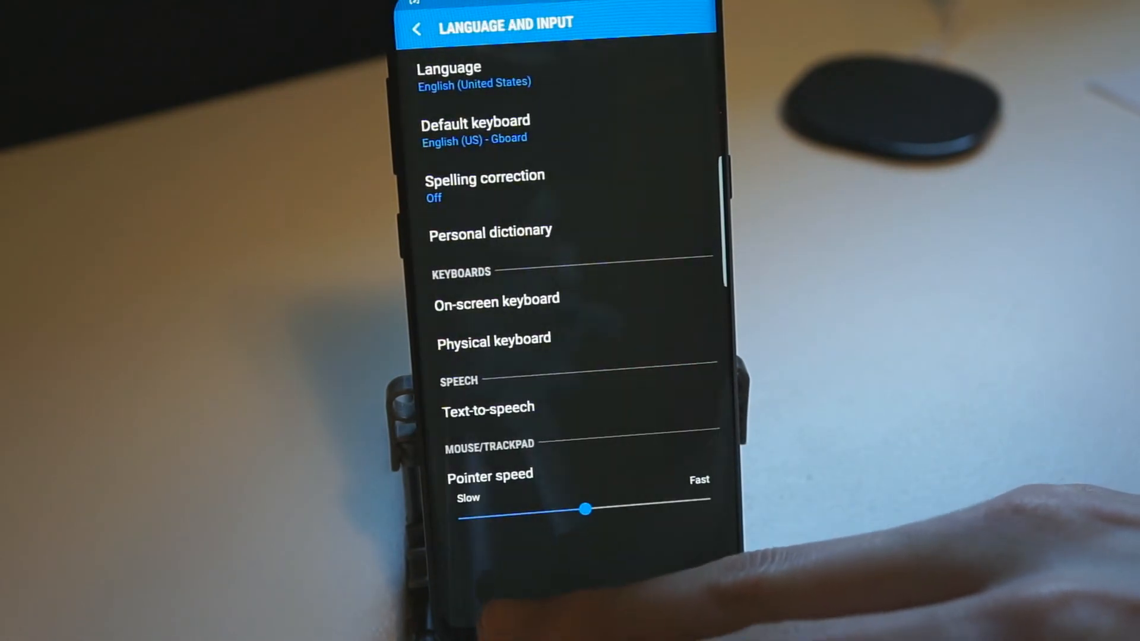
click(422, 29)
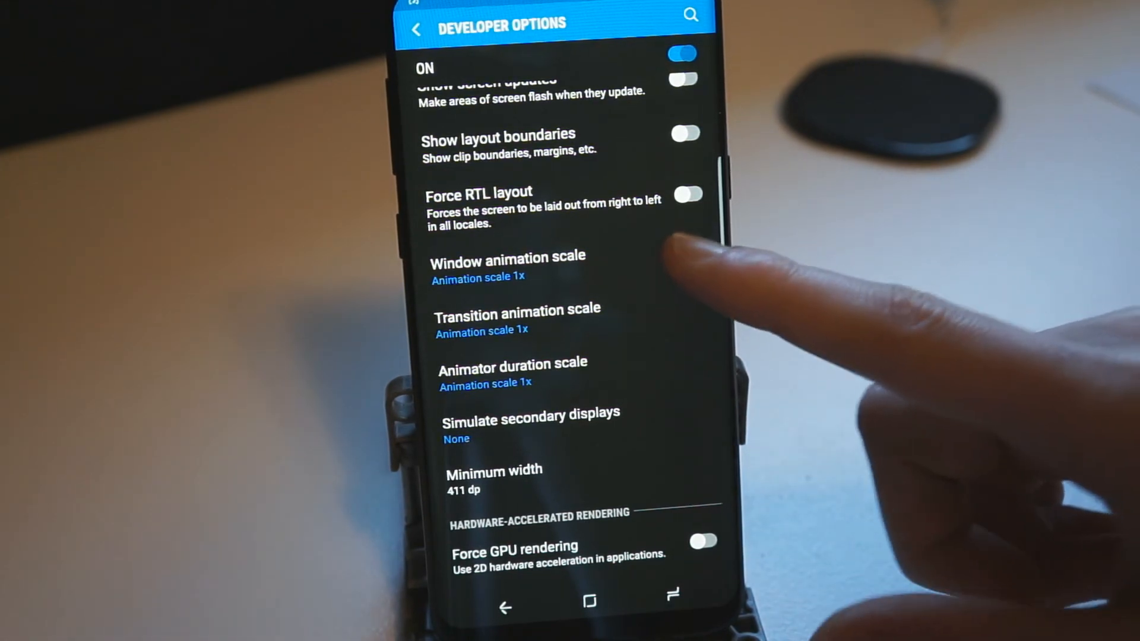
Step: Leave Developer options after reviewing the 1x animation scale settings
click(507, 265)
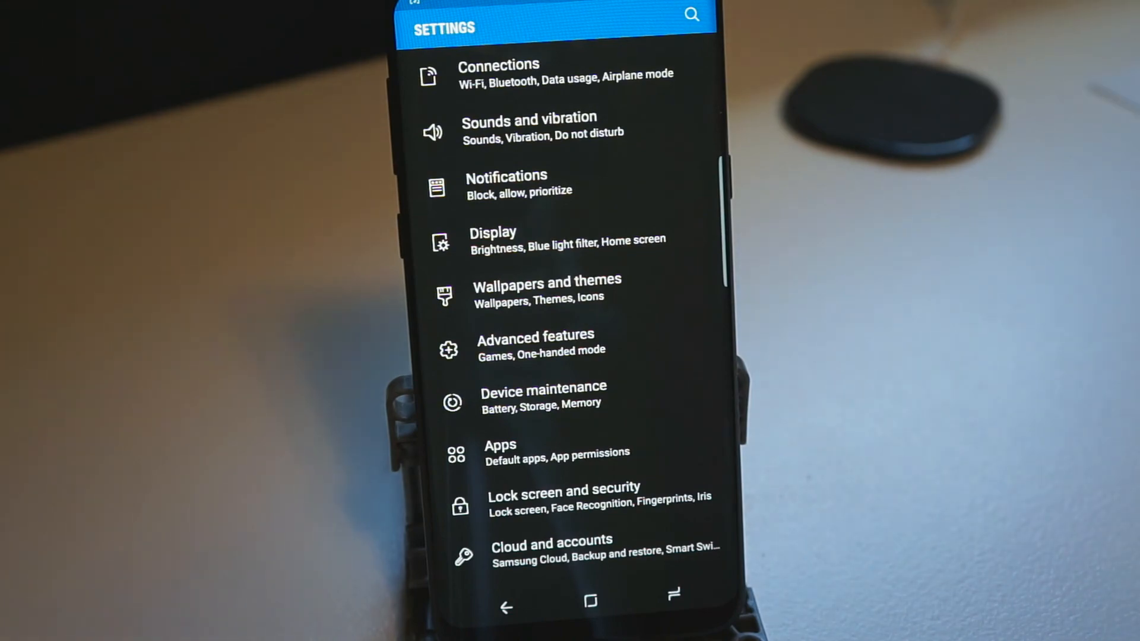
Step: Scroll the main Settings list down toward Google, Accessibility and General management
scroll(down, 3)
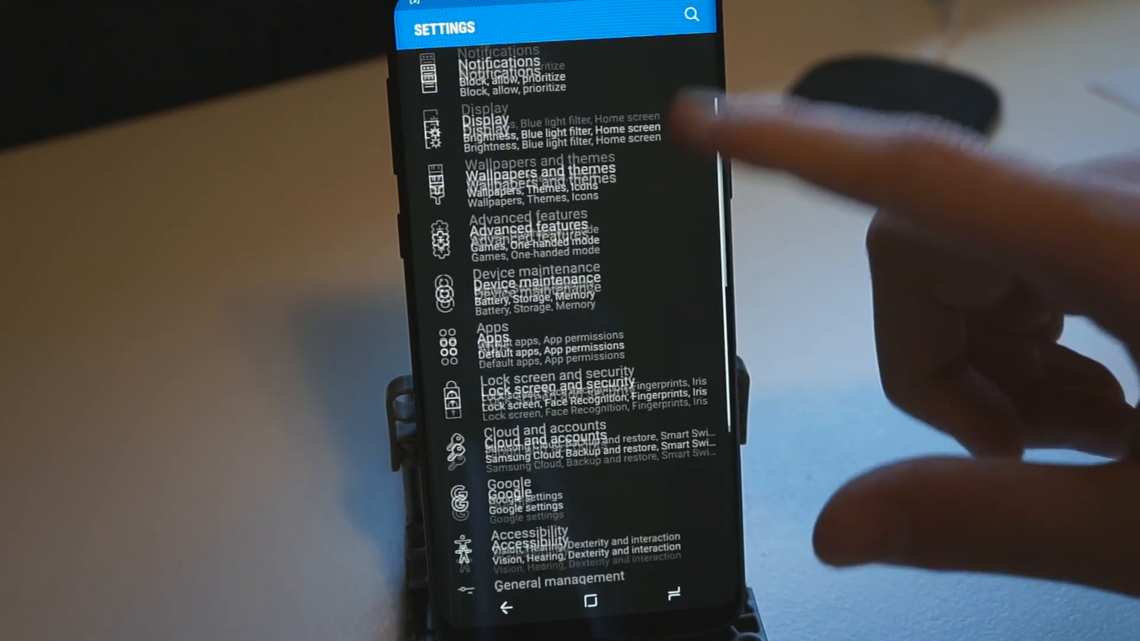